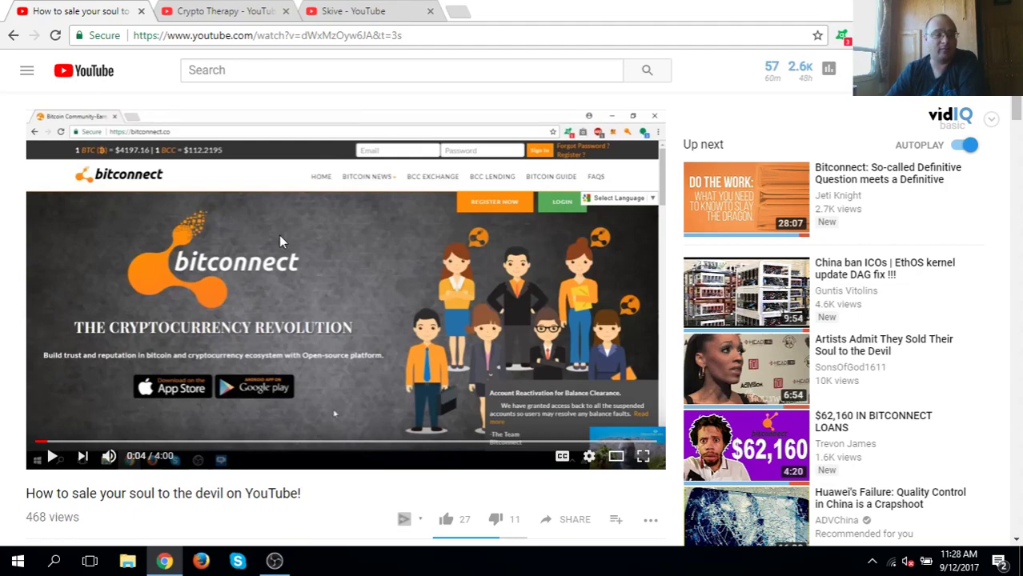
pyautogui.moveTo(292, 319)
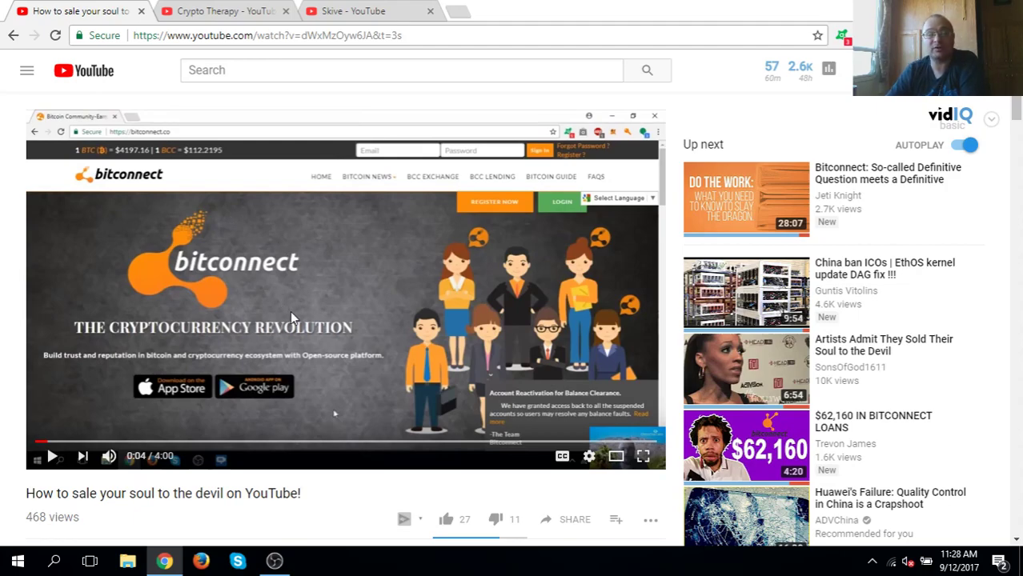
pyautogui.moveTo(371, 272)
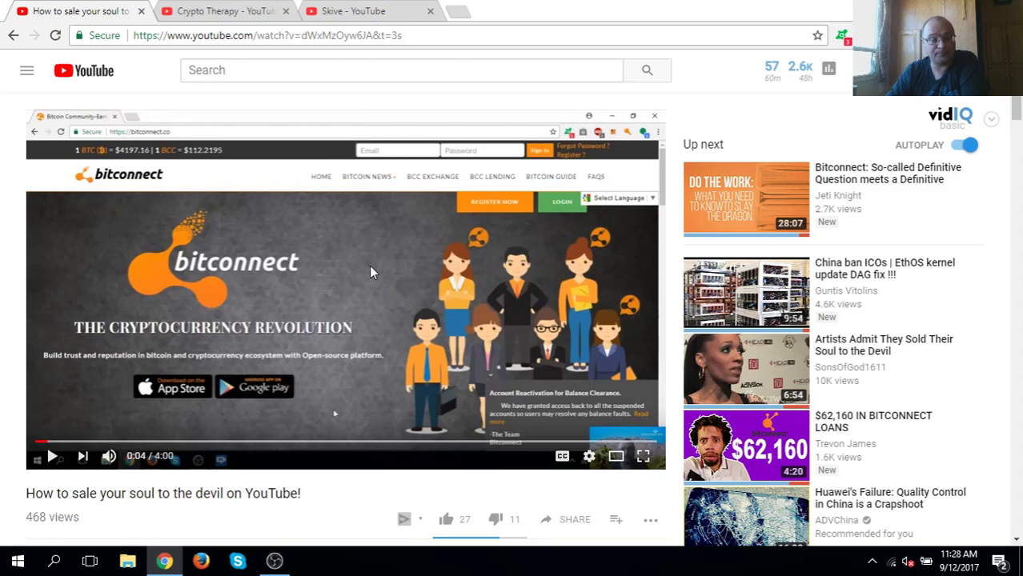
pyautogui.moveTo(221, 185)
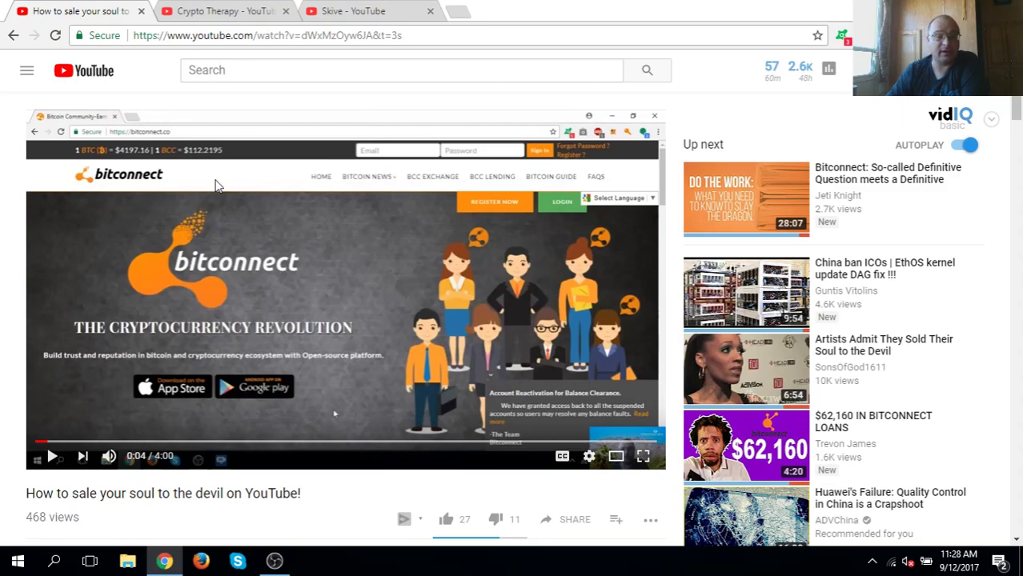
pyautogui.moveTo(335, 307)
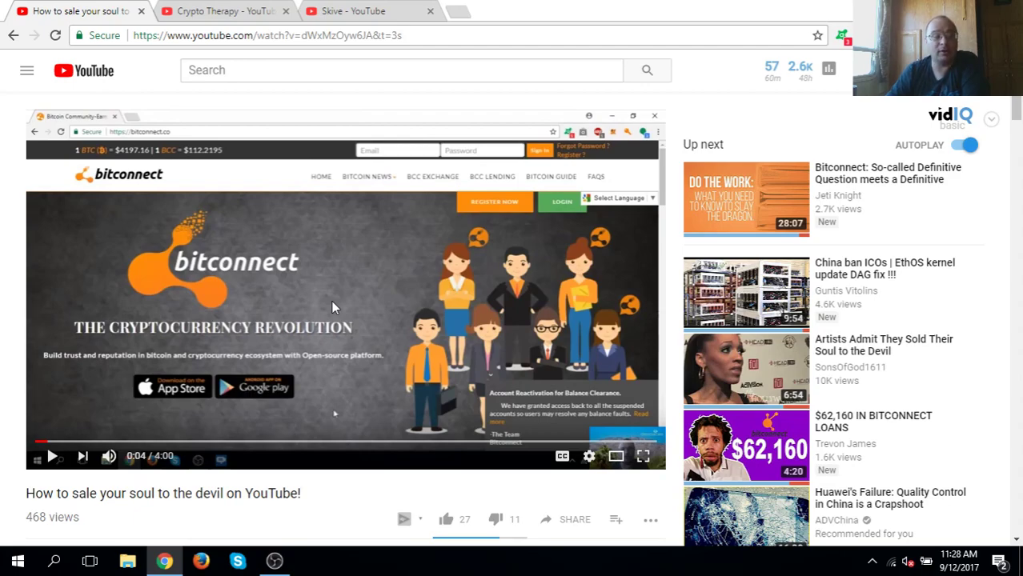
pyautogui.moveTo(577, 328)
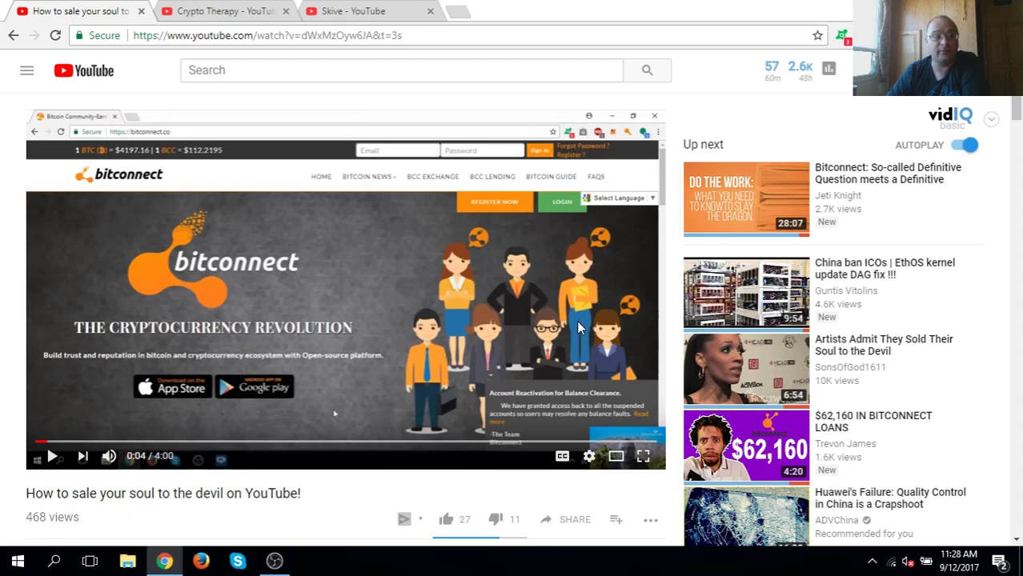
pyautogui.moveTo(424, 240)
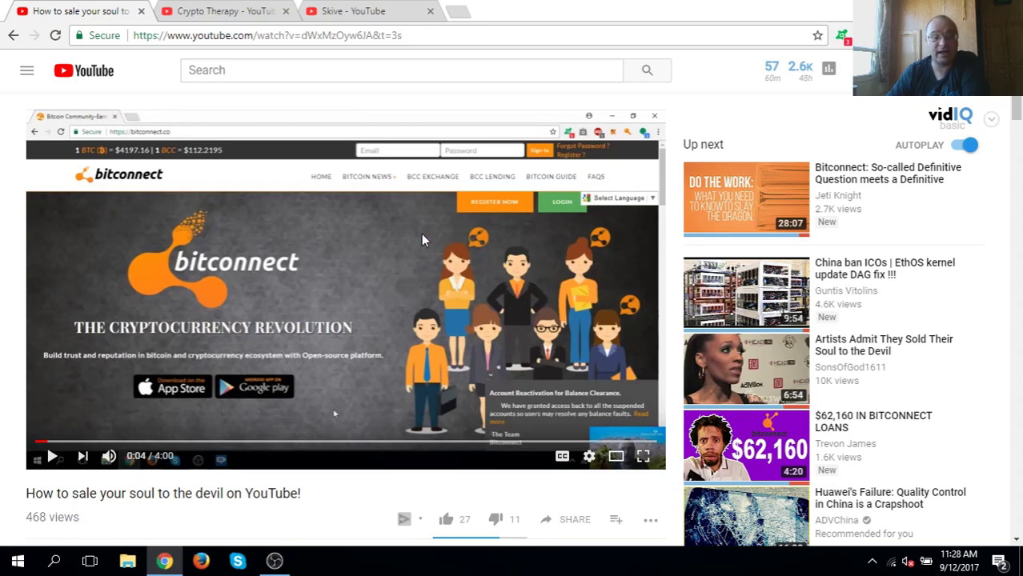
pyautogui.moveTo(200, 237)
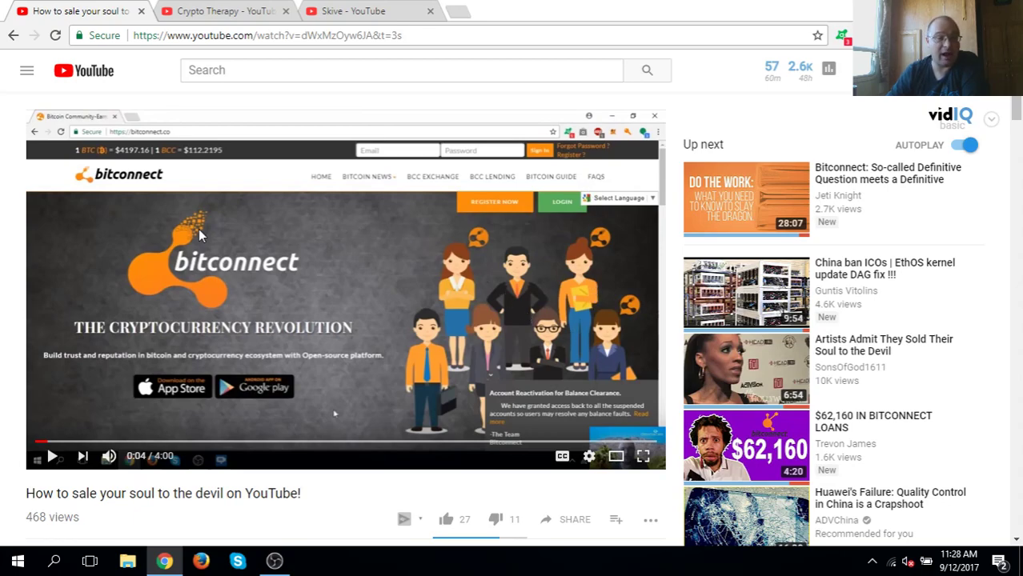
pyautogui.moveTo(192, 238)
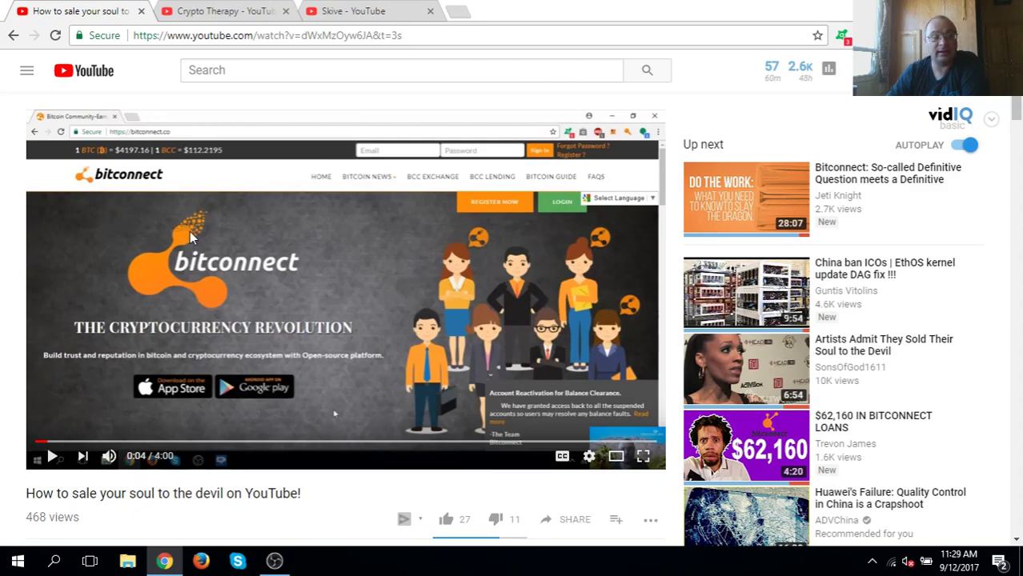
pyautogui.moveTo(429, 209)
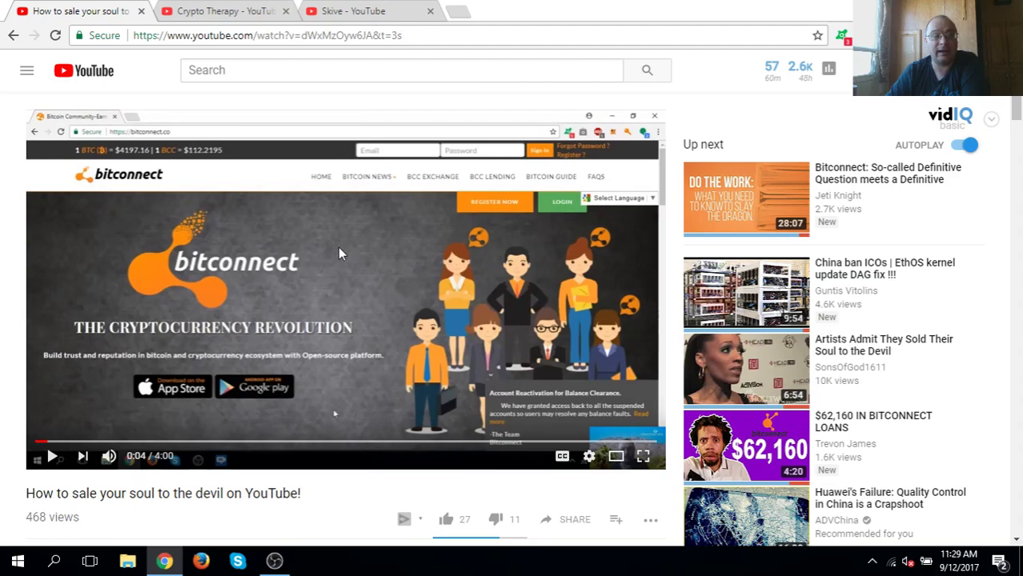
pyautogui.moveTo(400, 336)
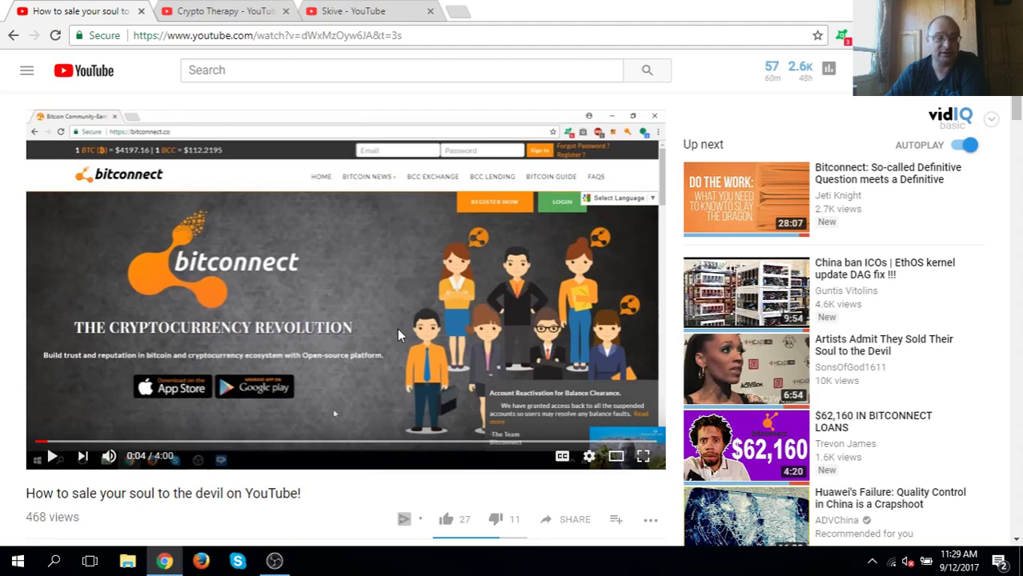
pyautogui.moveTo(349, 264)
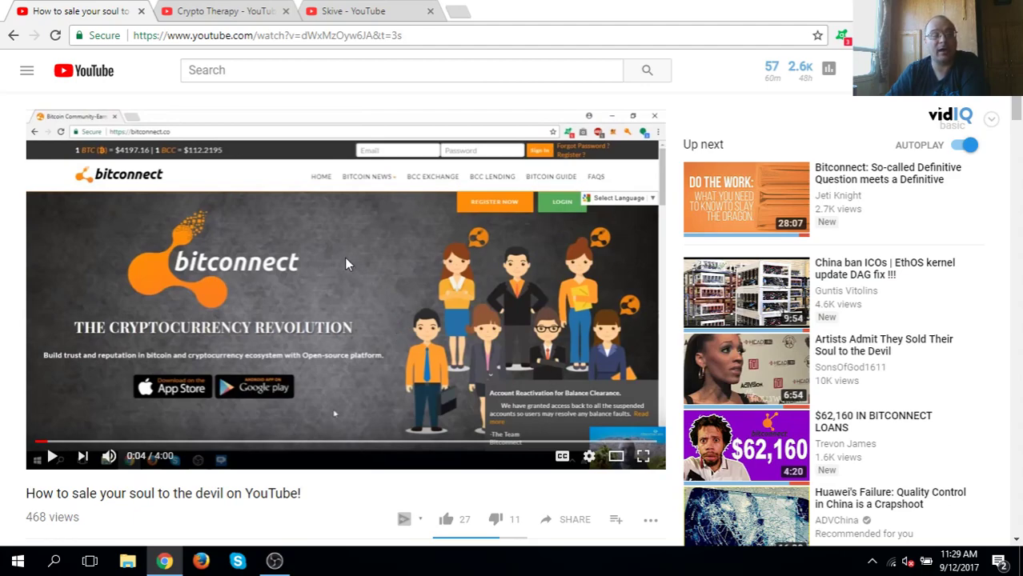
pyautogui.moveTo(167, 333)
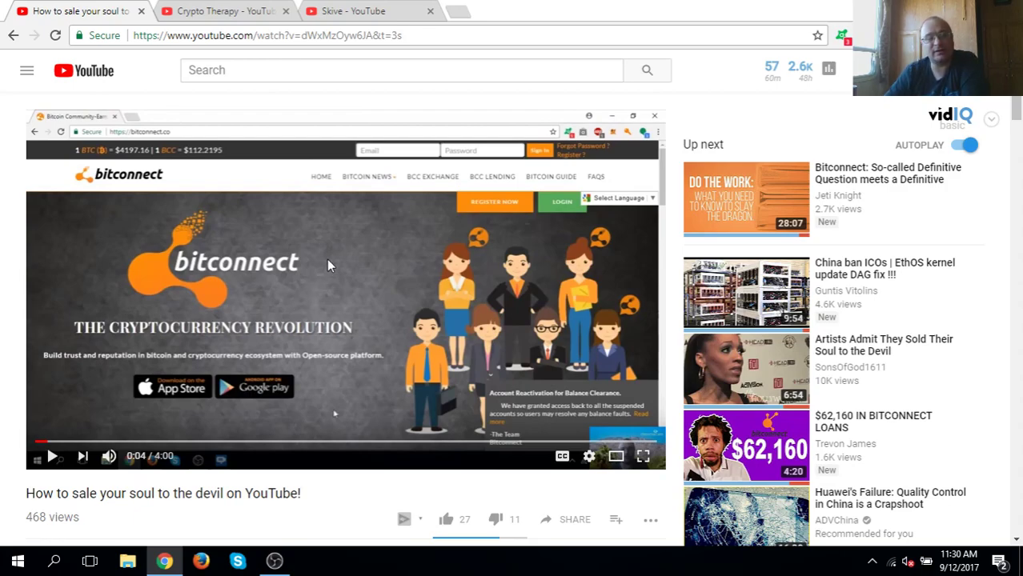
pyautogui.moveTo(186, 202)
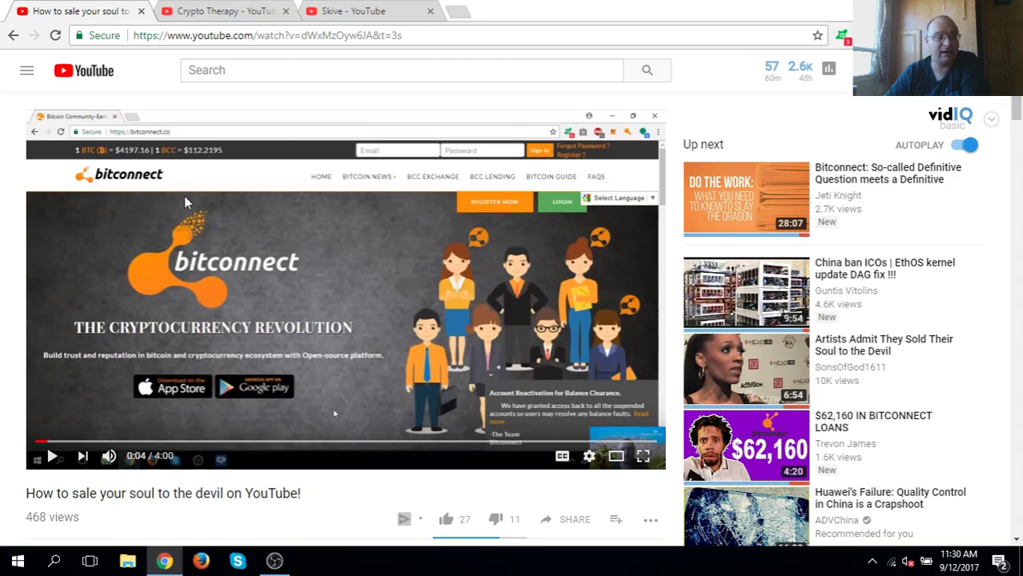
pyautogui.moveTo(319, 307)
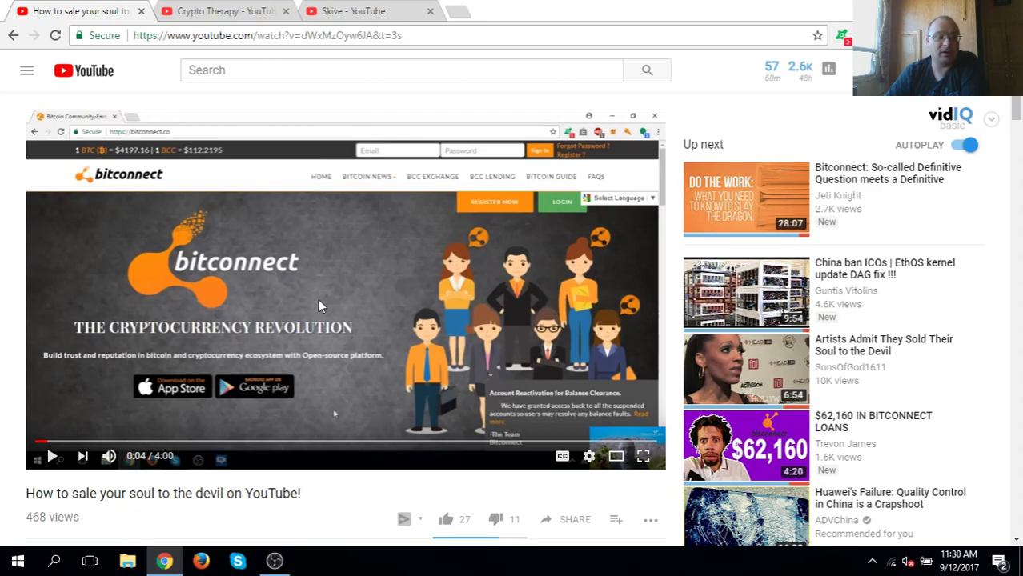
pyautogui.moveTo(319, 282)
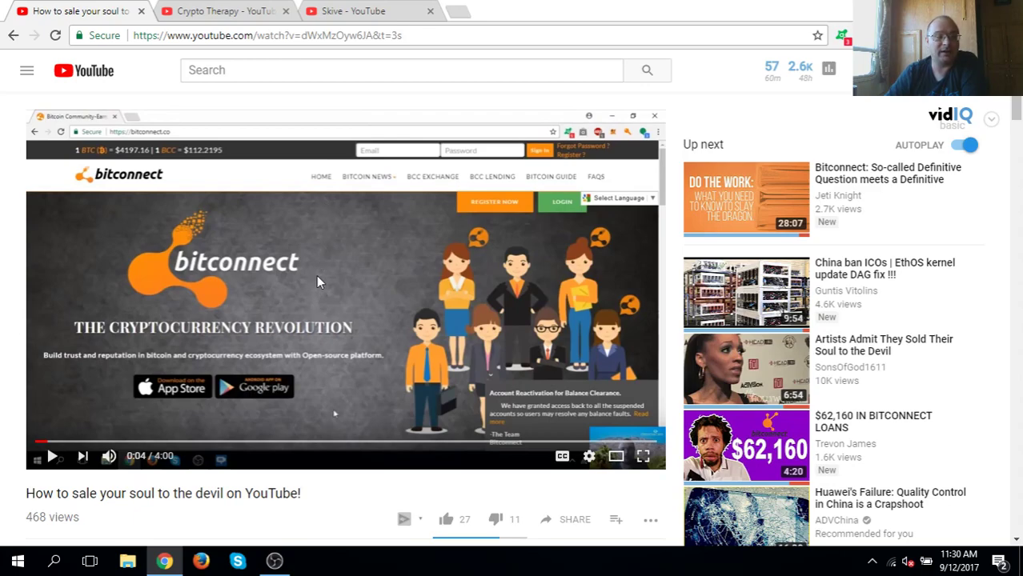
pyautogui.moveTo(317, 314)
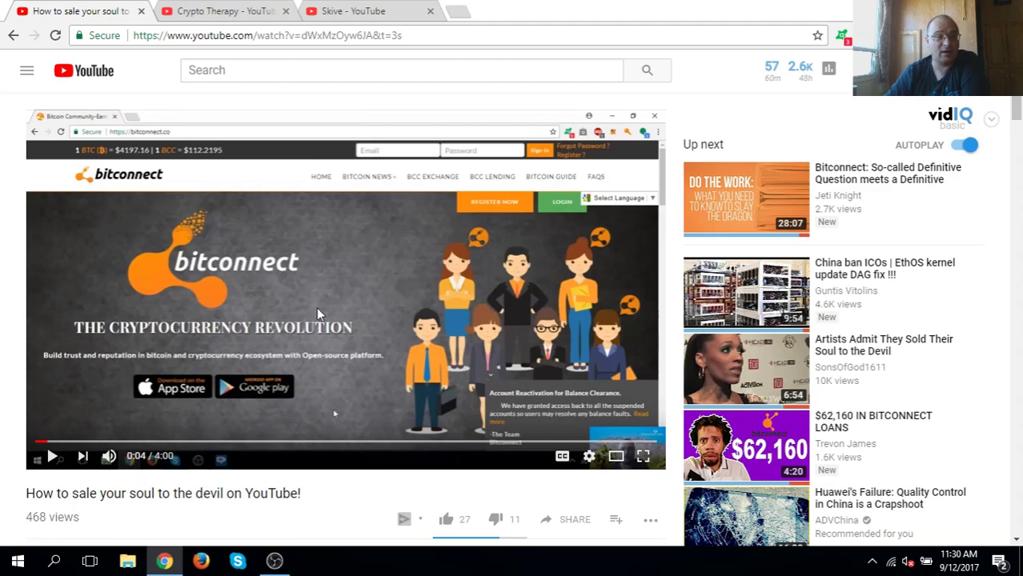
pyautogui.moveTo(331, 342)
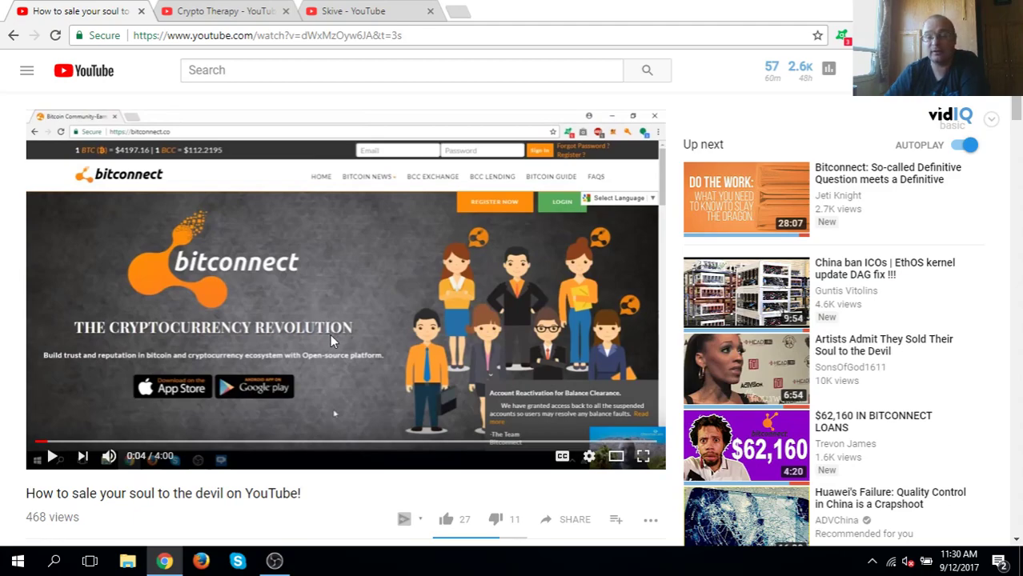
pyautogui.moveTo(340, 255)
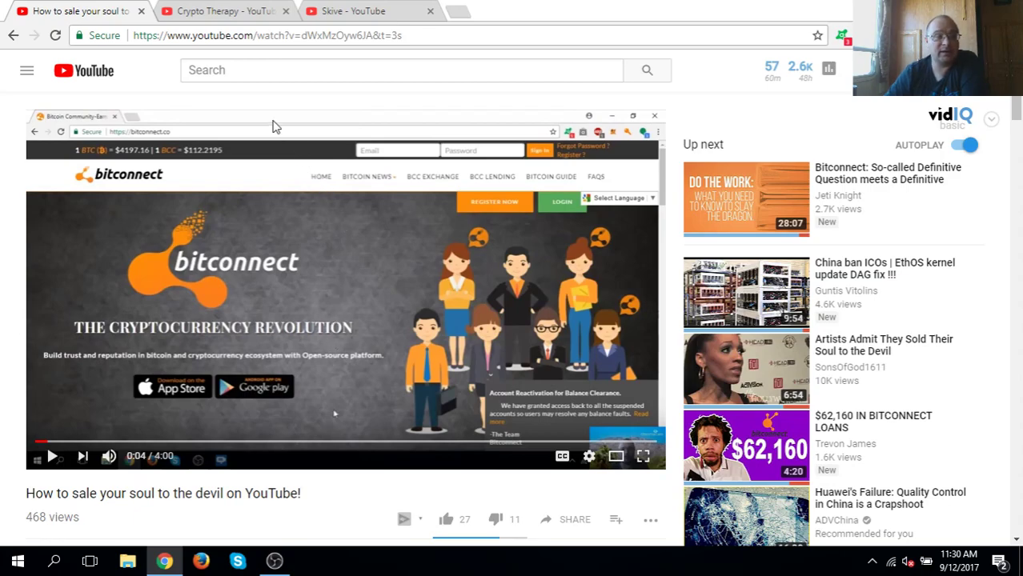
pyautogui.moveTo(317, 230)
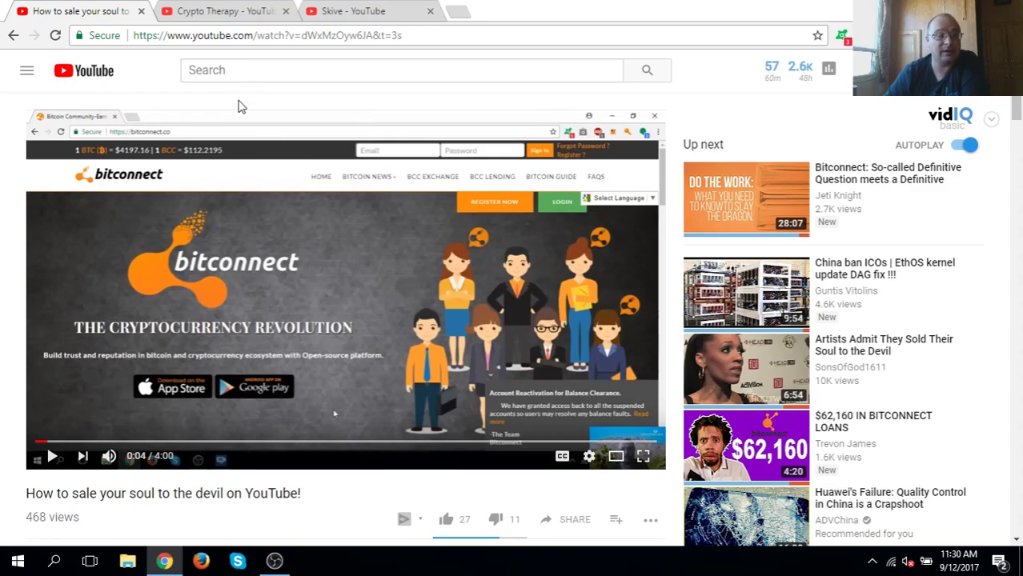
pyautogui.moveTo(291, 199)
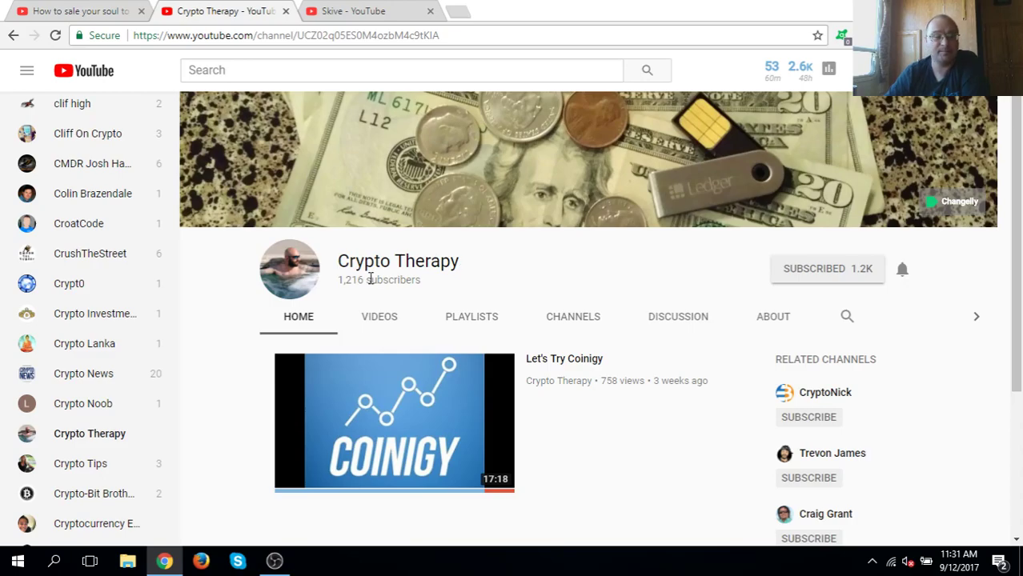
pyautogui.moveTo(253, 179)
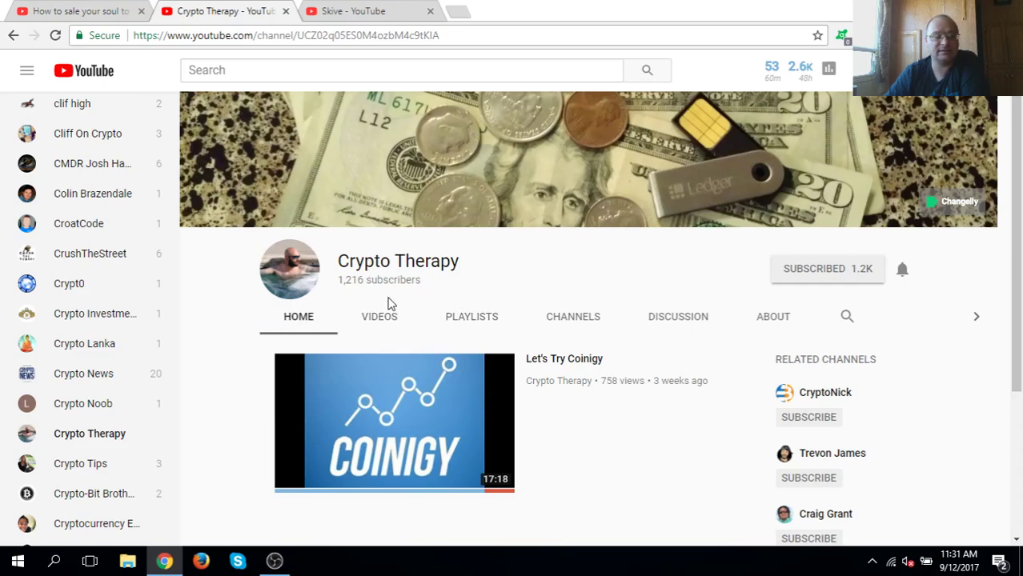
# Show the Crypto Therapy channel's uploaded videos list.
pyautogui.click(378, 317)
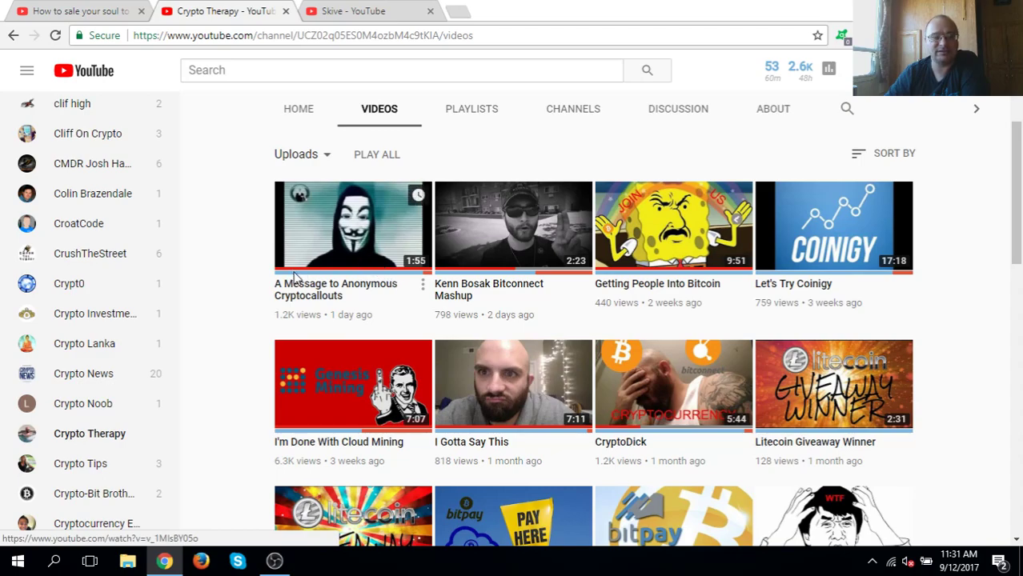
pyautogui.moveTo(400, 288)
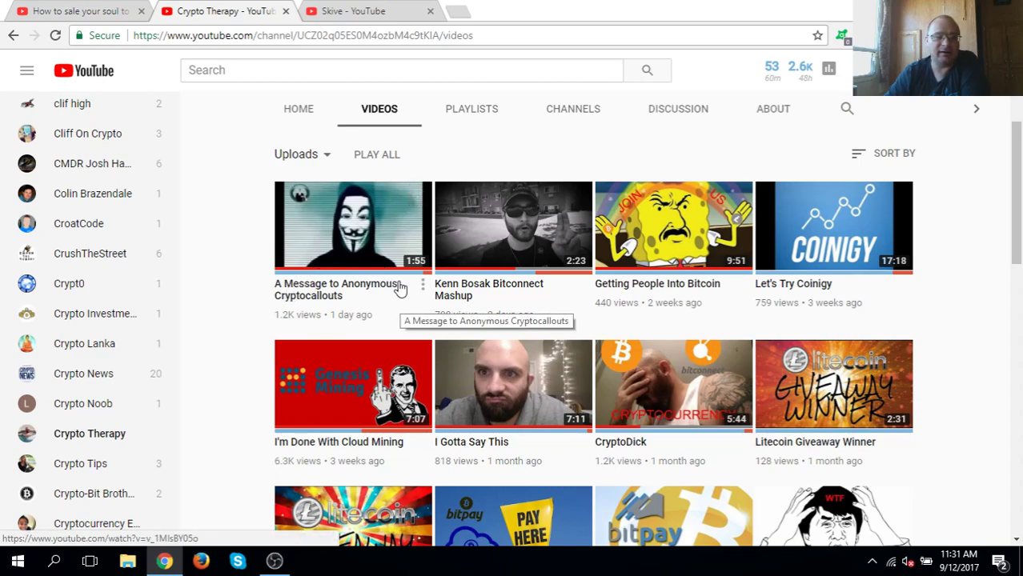
pyautogui.moveTo(328, 307)
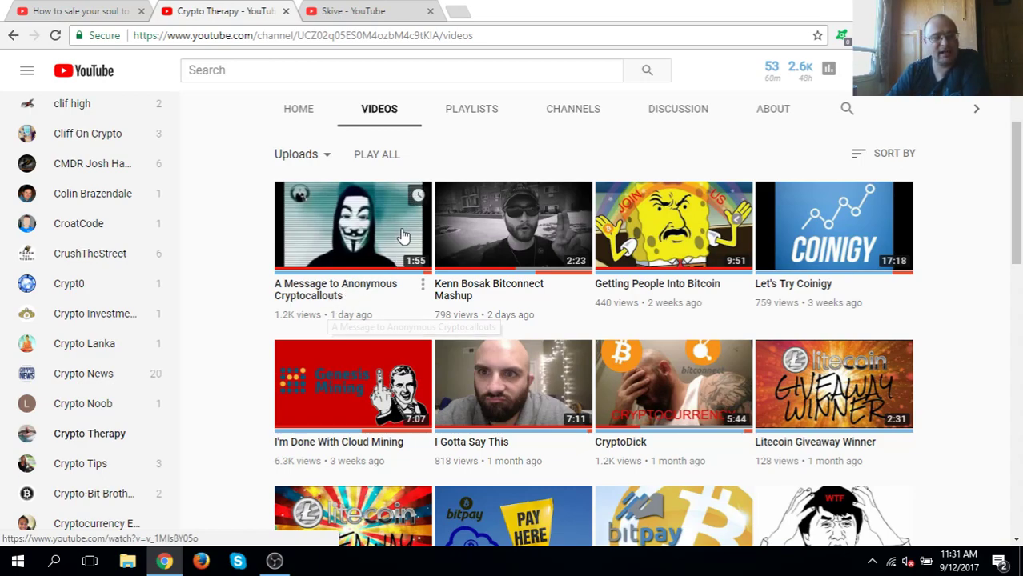
pyautogui.moveTo(354, 276)
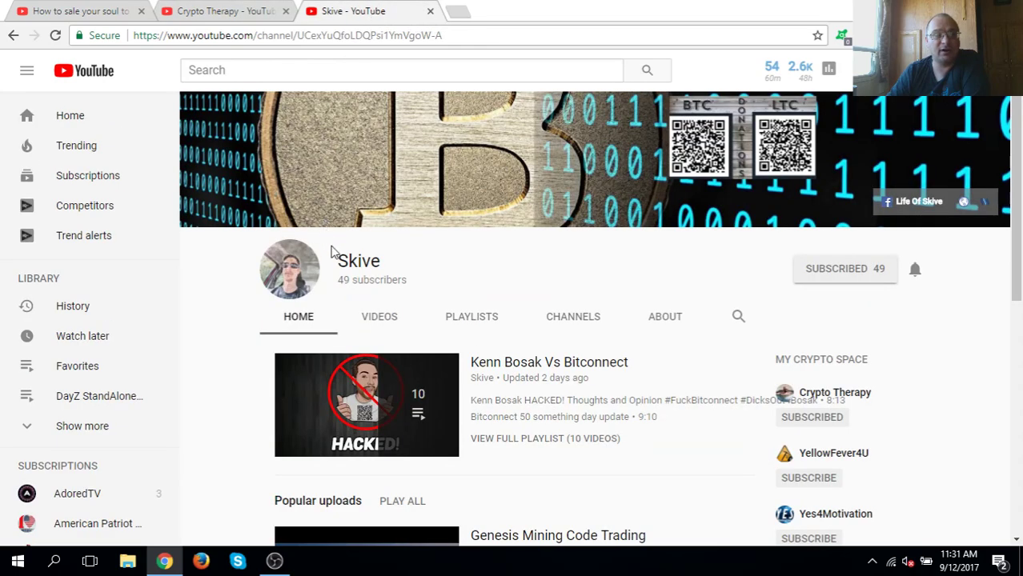
pyautogui.moveTo(378, 266)
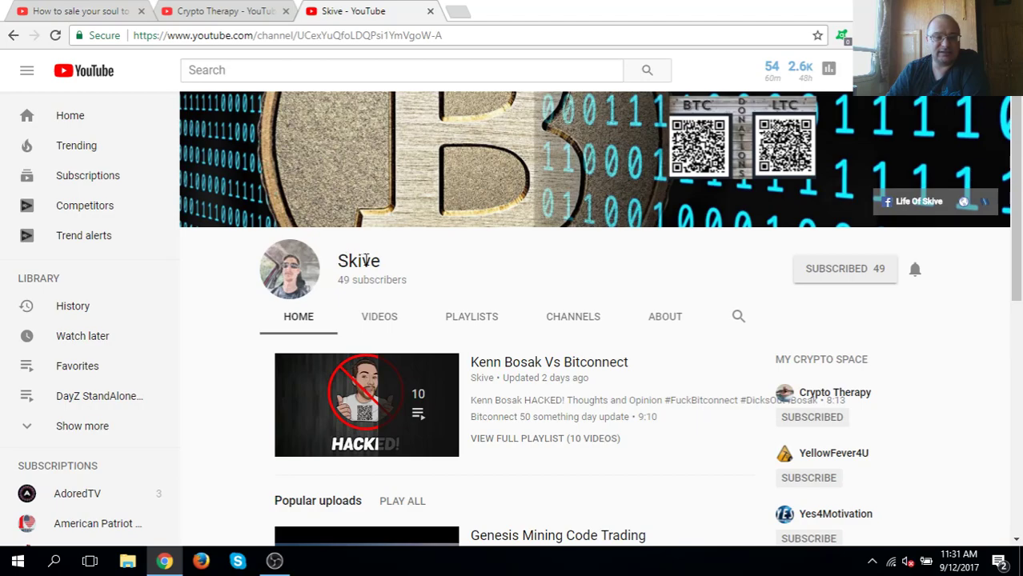
pyautogui.moveTo(341, 262)
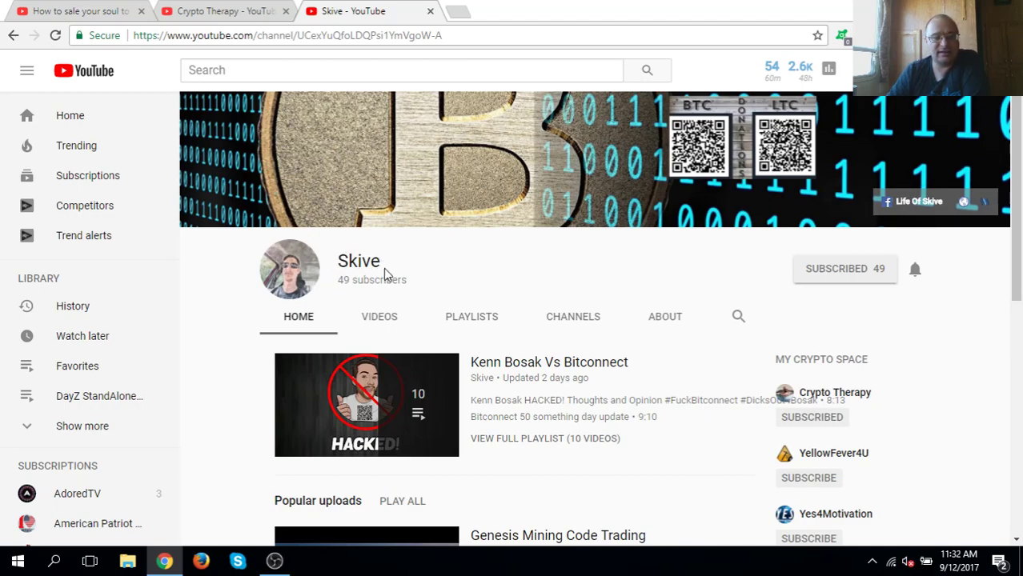
pyautogui.moveTo(900, 266)
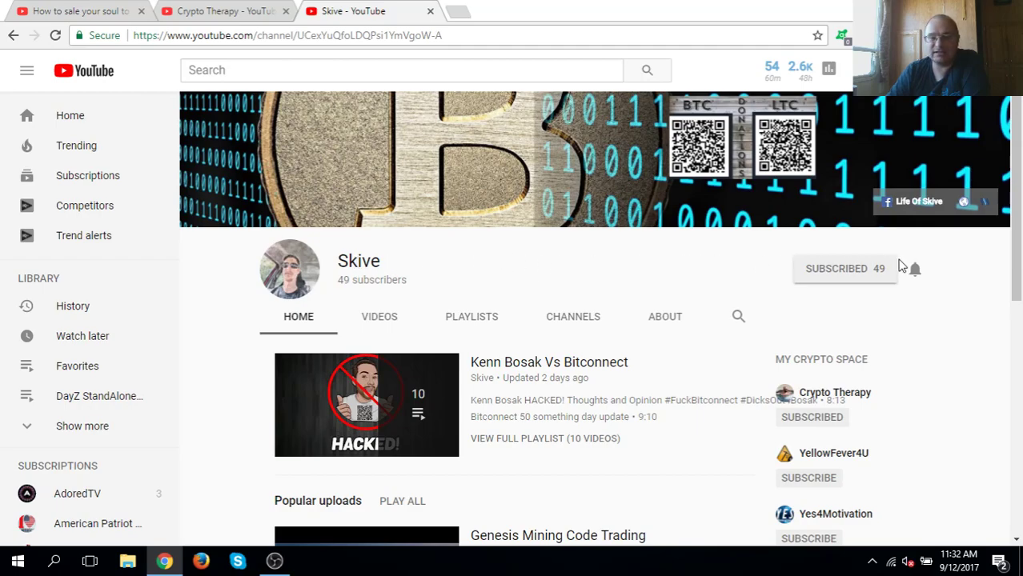
pyautogui.moveTo(873, 276)
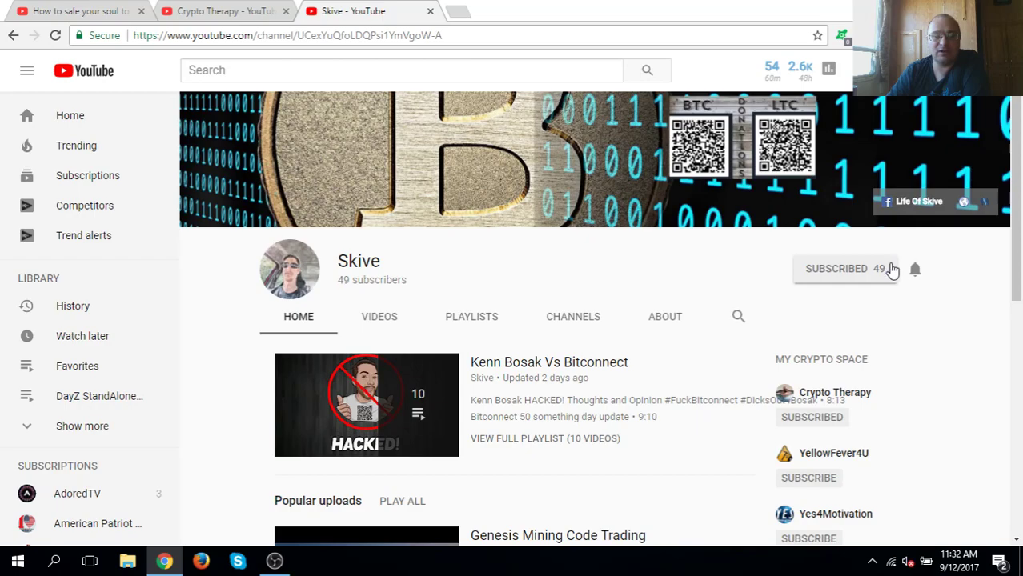
pyautogui.moveTo(515, 276)
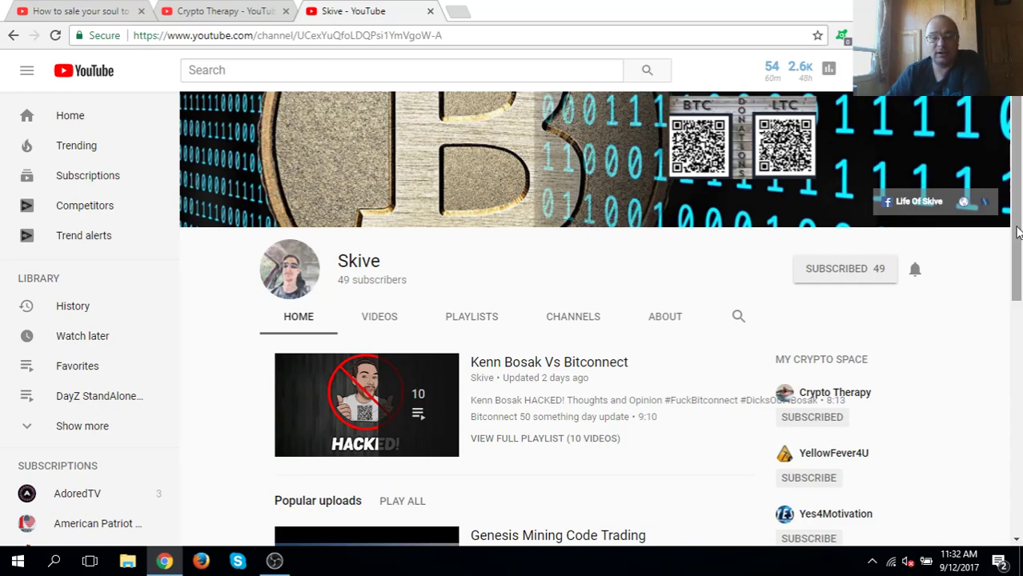
pyautogui.moveTo(324, 276)
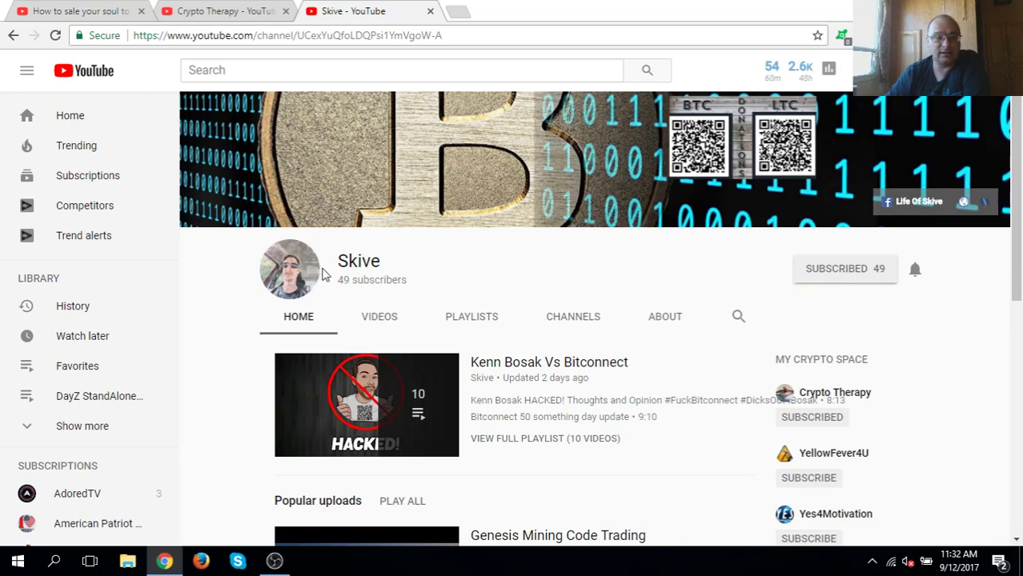
pyautogui.moveTo(332, 287)
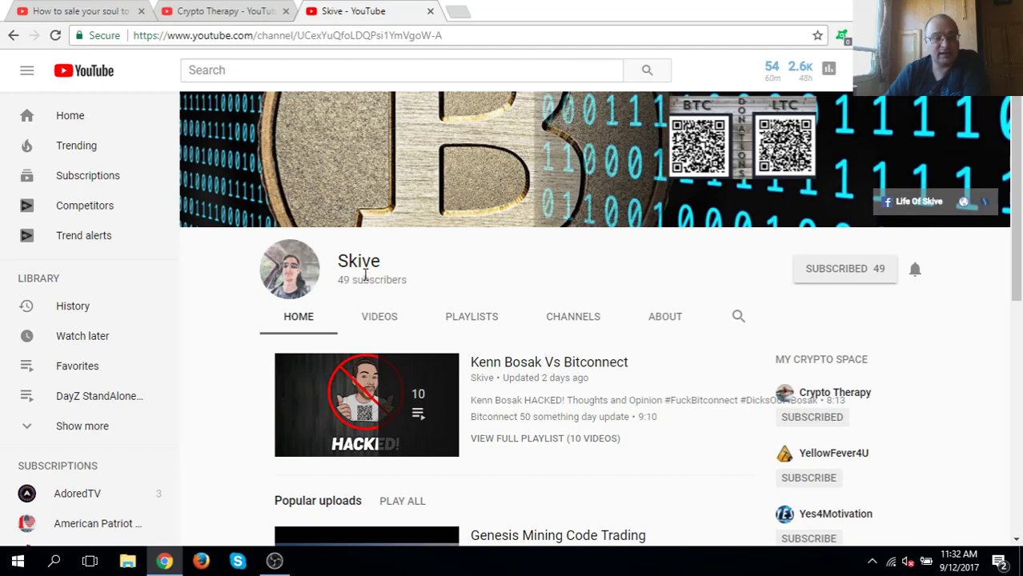
pyautogui.moveTo(381, 272)
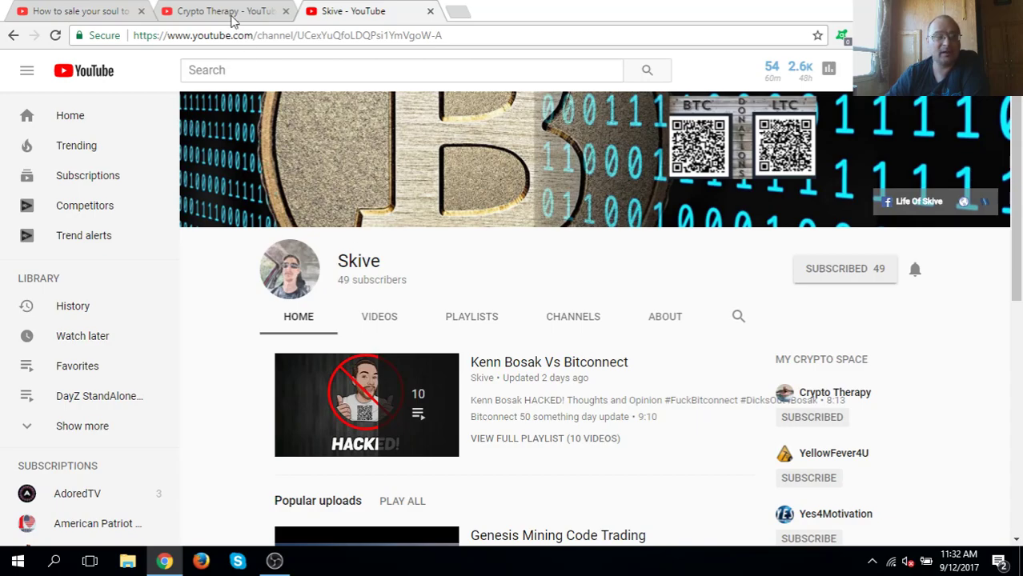
pyautogui.moveTo(225, 10)
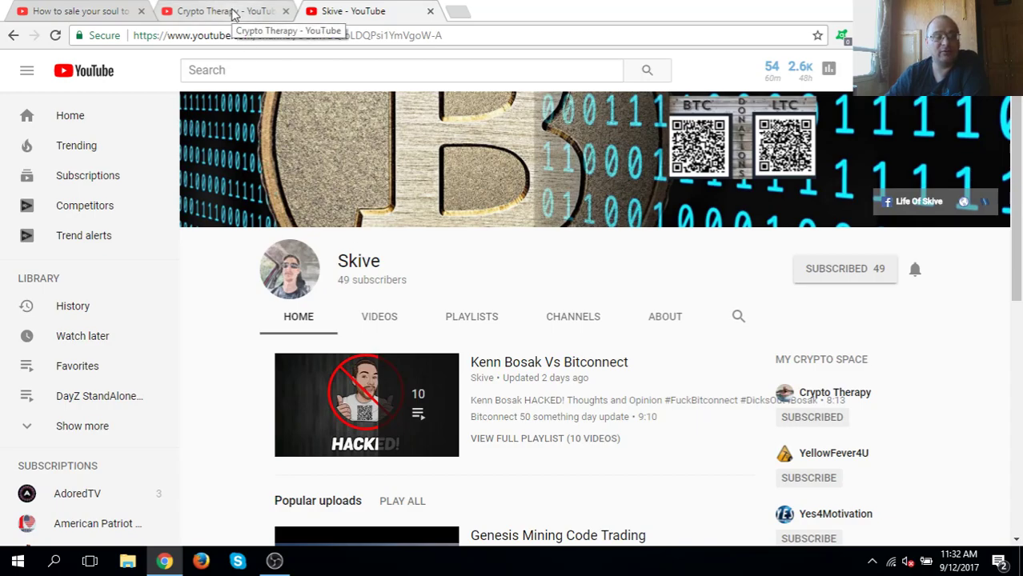
pyautogui.moveTo(491, 255)
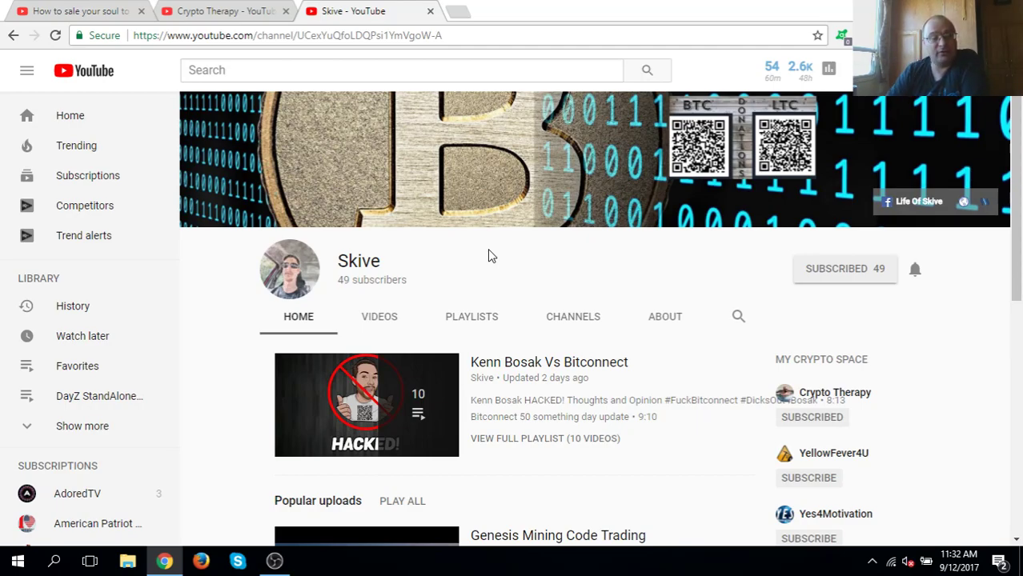
pyautogui.moveTo(224, 9)
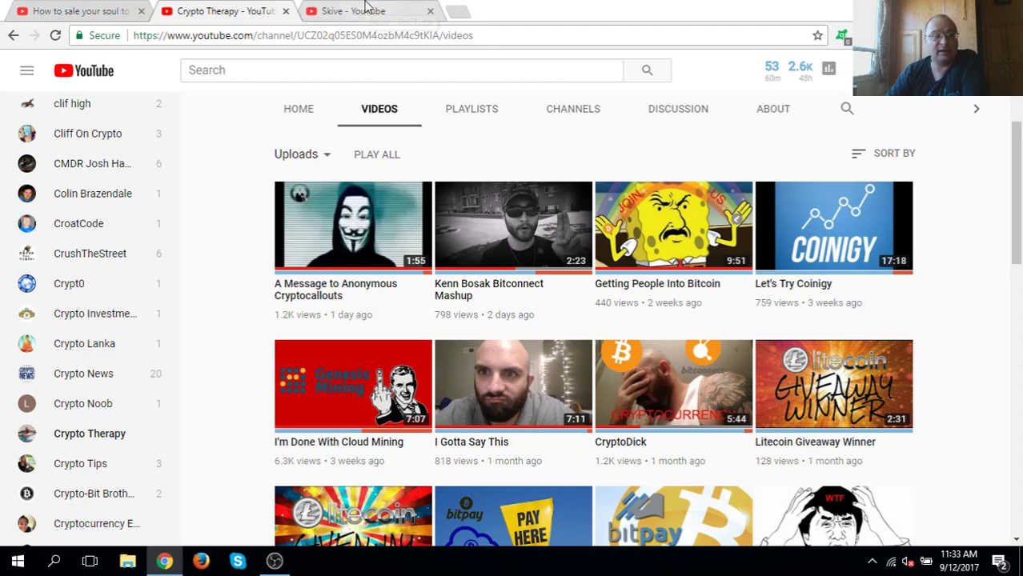
# Return to the Skive channel page, then start a new empty browser tab.
pyautogui.click(360, 10)
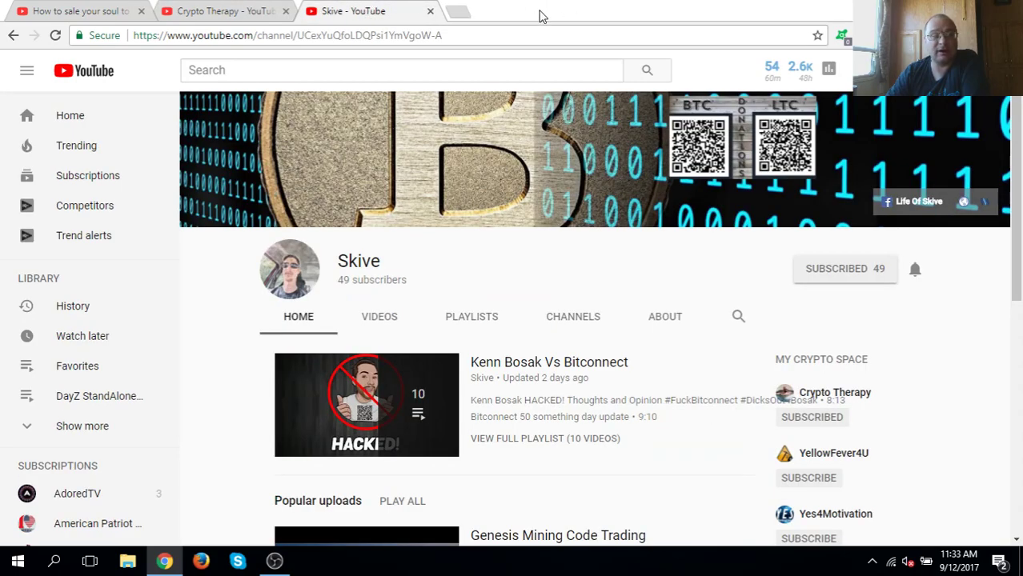
pyautogui.moveTo(227, 10)
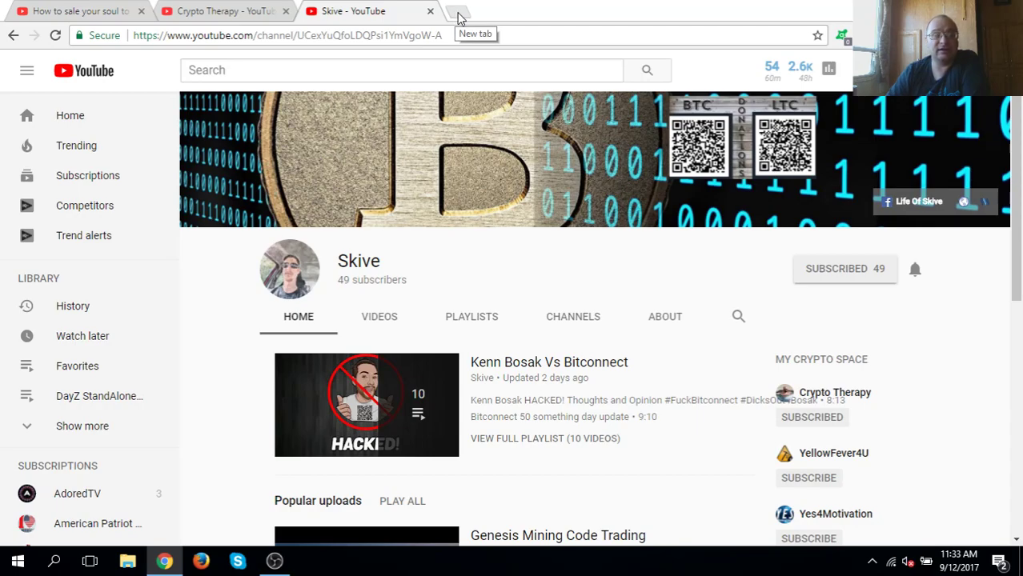
pyautogui.click(458, 14)
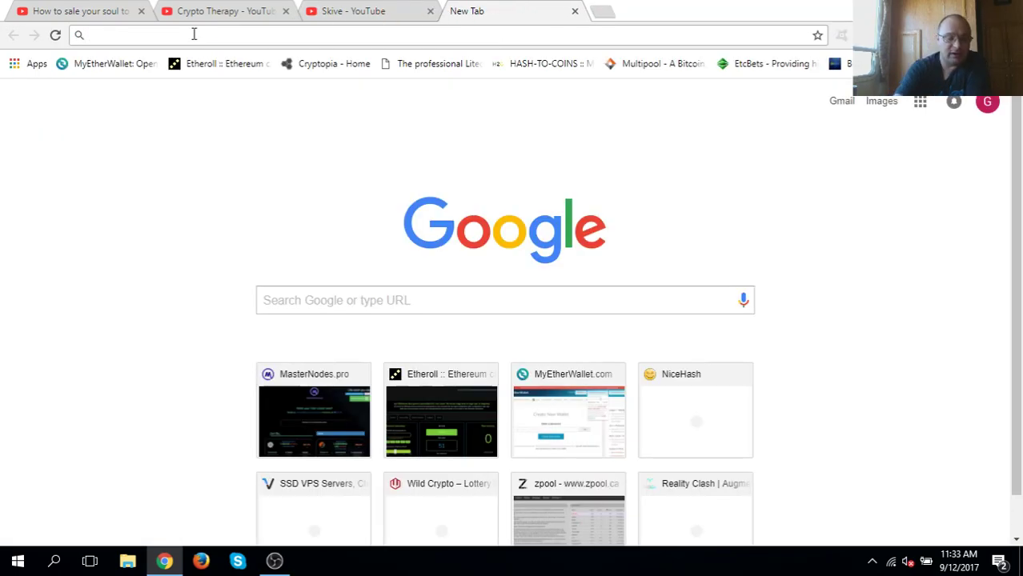
# Load coinmarketcap.com and scroll the rankings to BitConnect, ranked 13th at $820,248,372.
pyautogui.write('coinmarketcap.com')
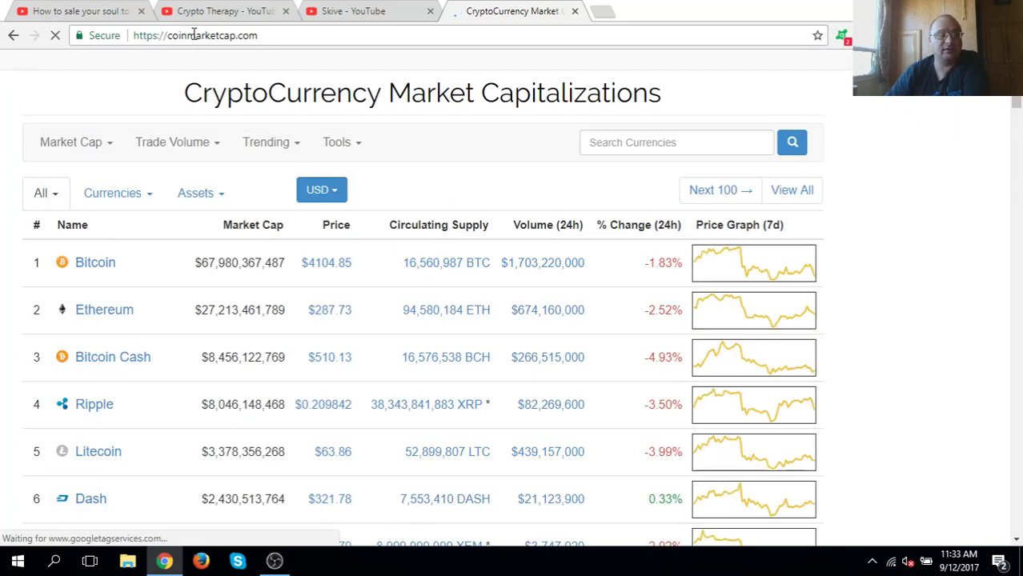
pyautogui.scroll(-3)
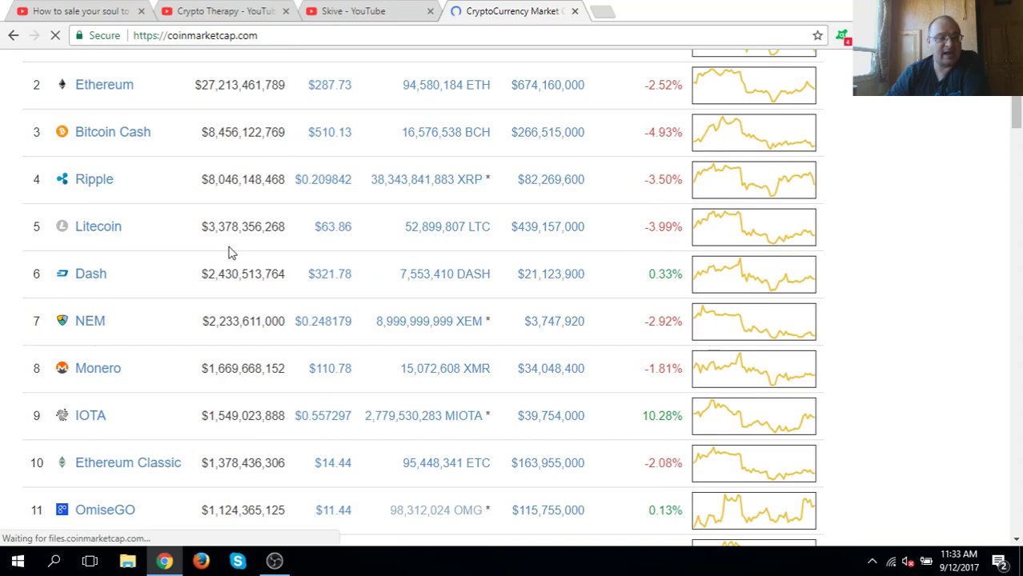
pyautogui.scroll(-3)
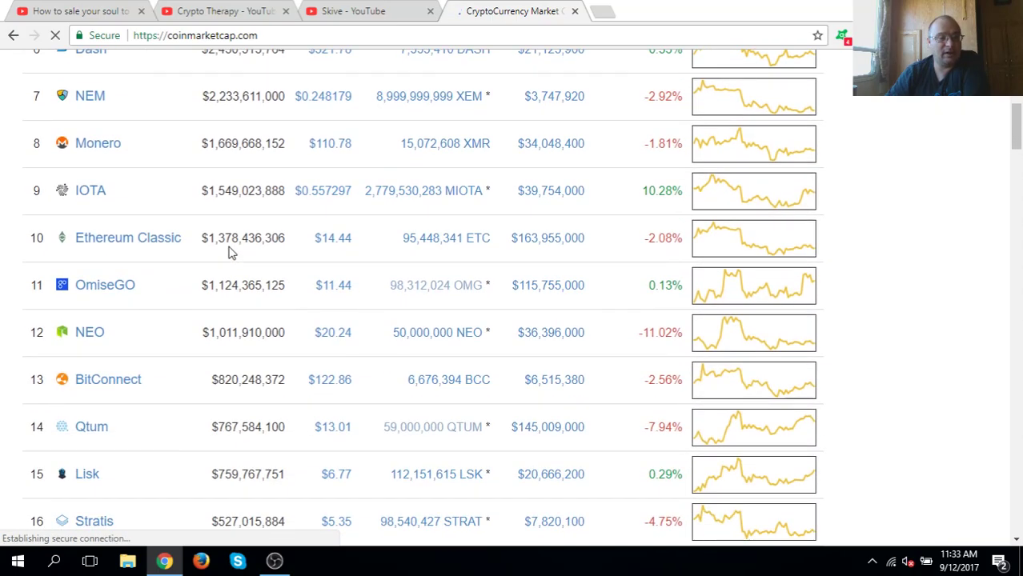
pyautogui.scroll(-3)
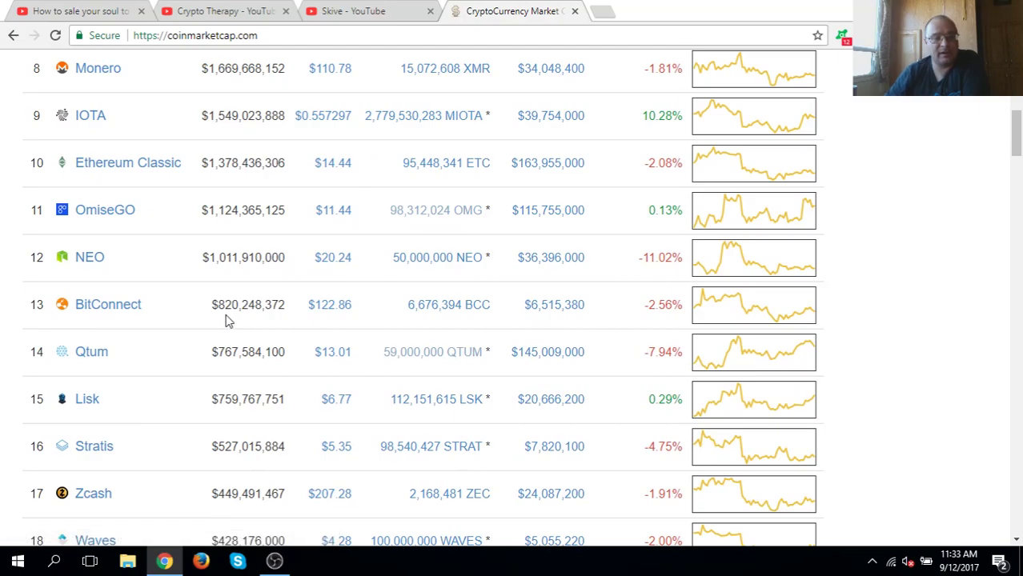
pyautogui.moveTo(233, 318)
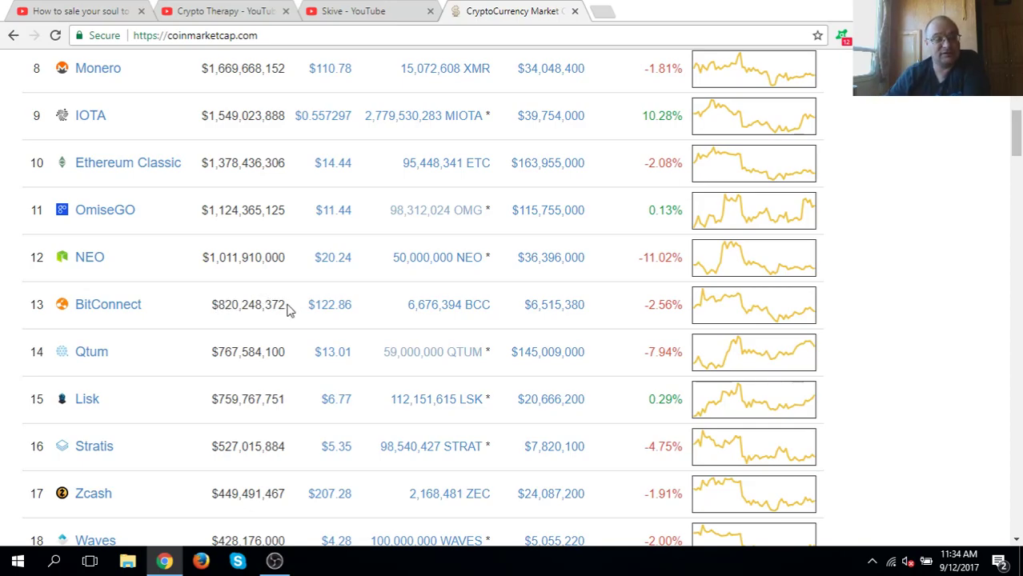
pyautogui.moveTo(273, 304)
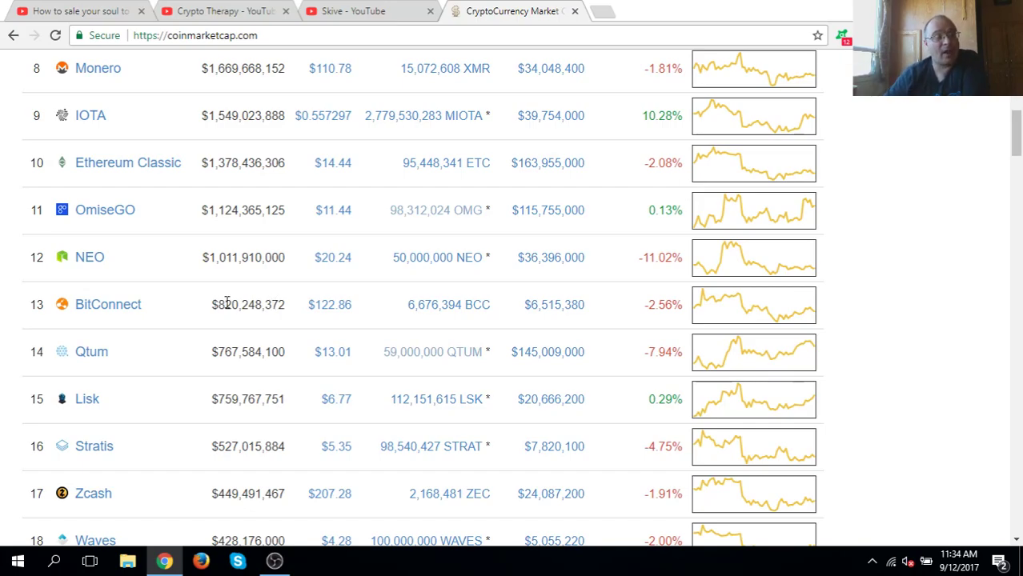
pyautogui.moveTo(369, 9)
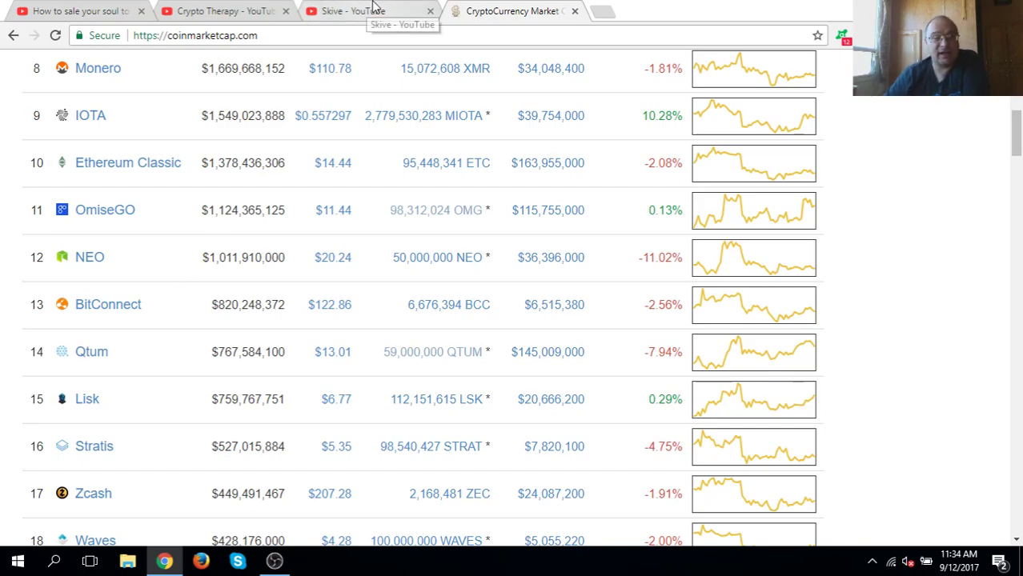
# Bring the Crypto Therapy channel's videos page back on screen.
pyautogui.click(360, 10)
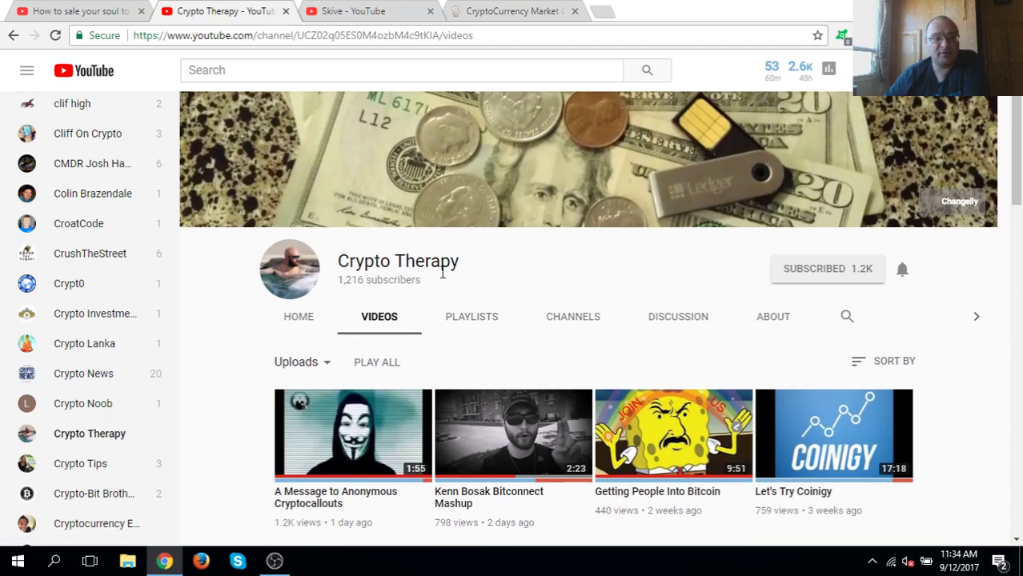
pyautogui.moveTo(363, 11)
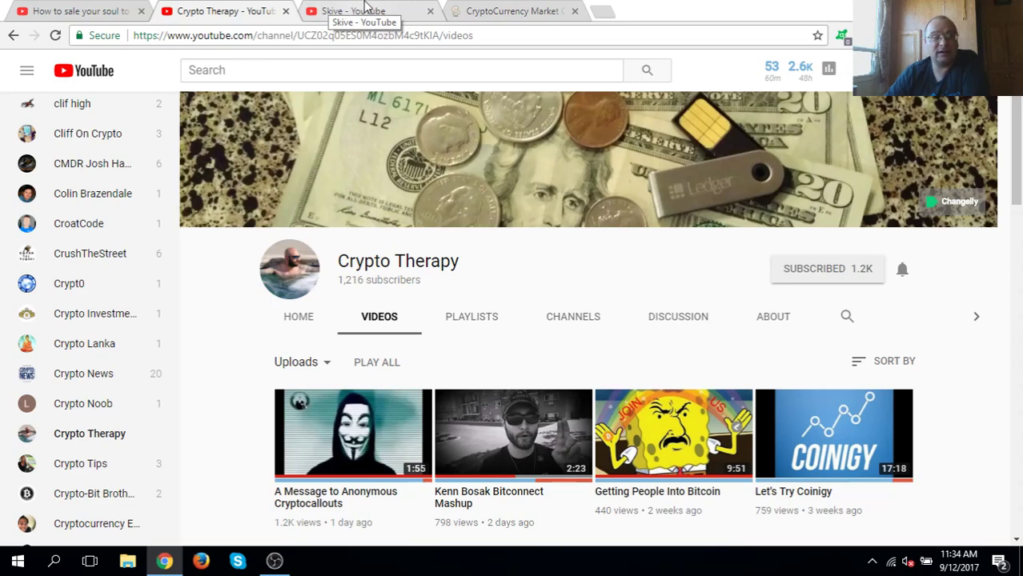
pyautogui.moveTo(506, 10)
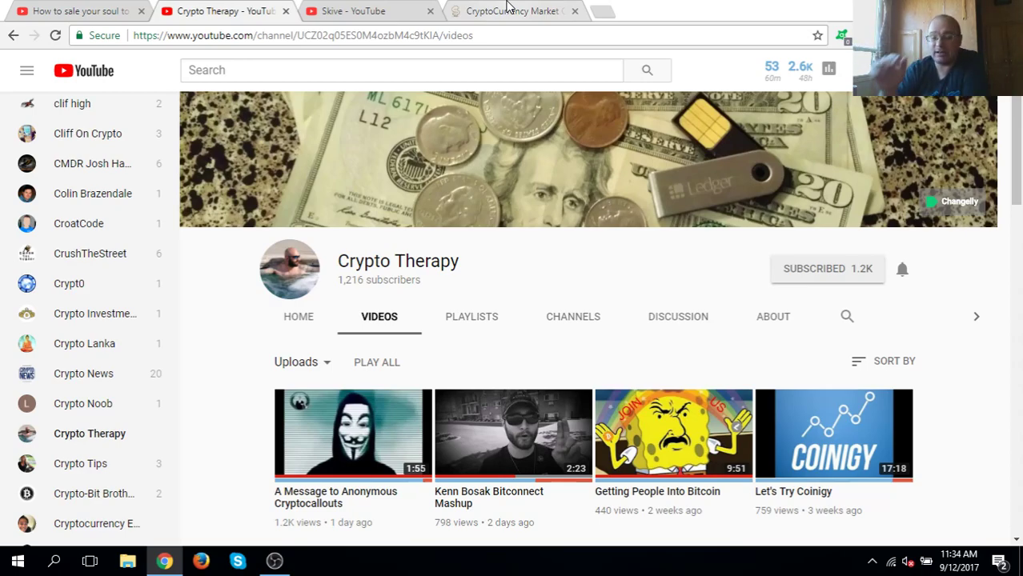
pyautogui.moveTo(371, 10)
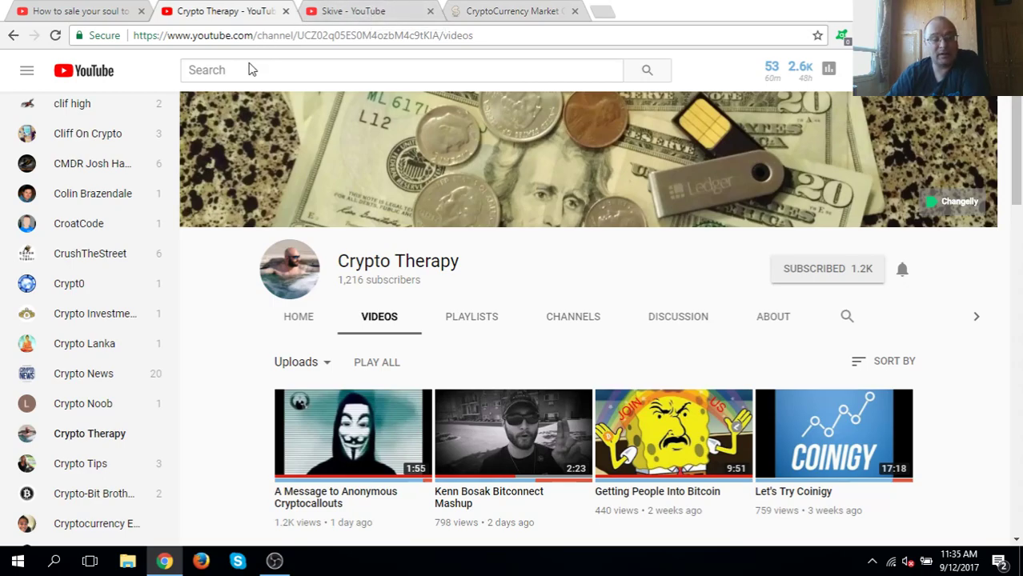
pyautogui.moveTo(536, 467)
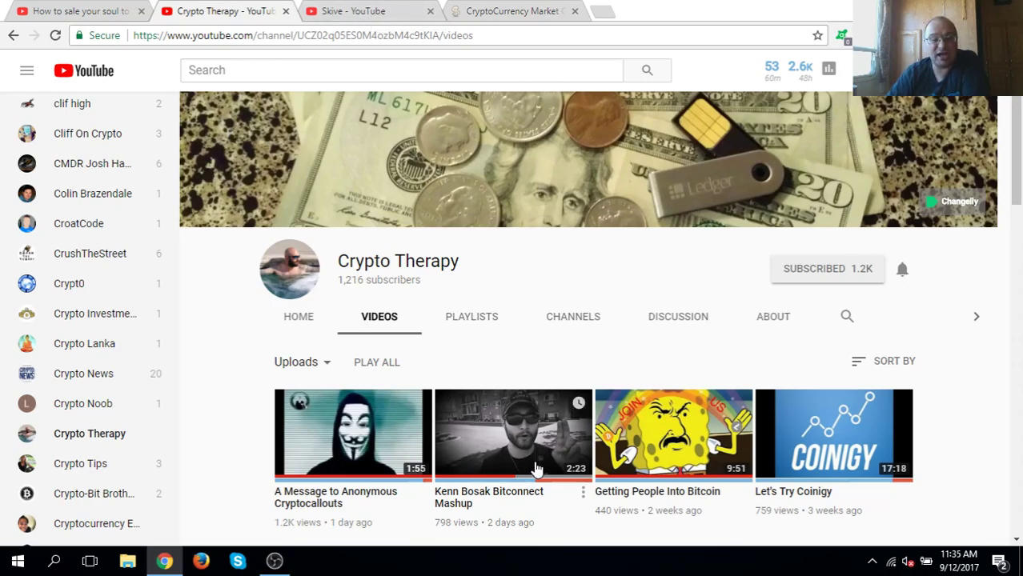
pyautogui.moveTo(573, 454)
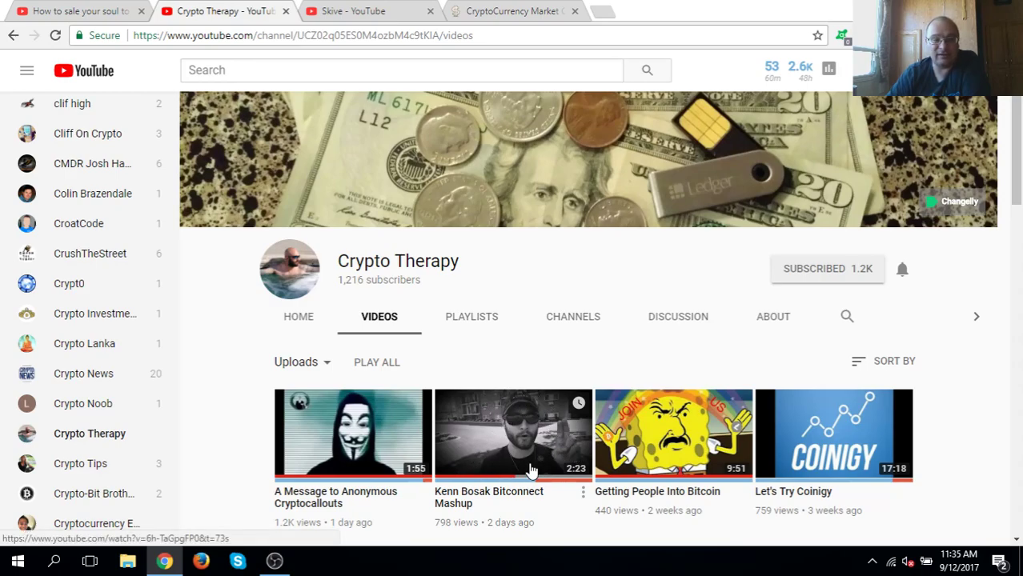
pyautogui.moveTo(544, 448)
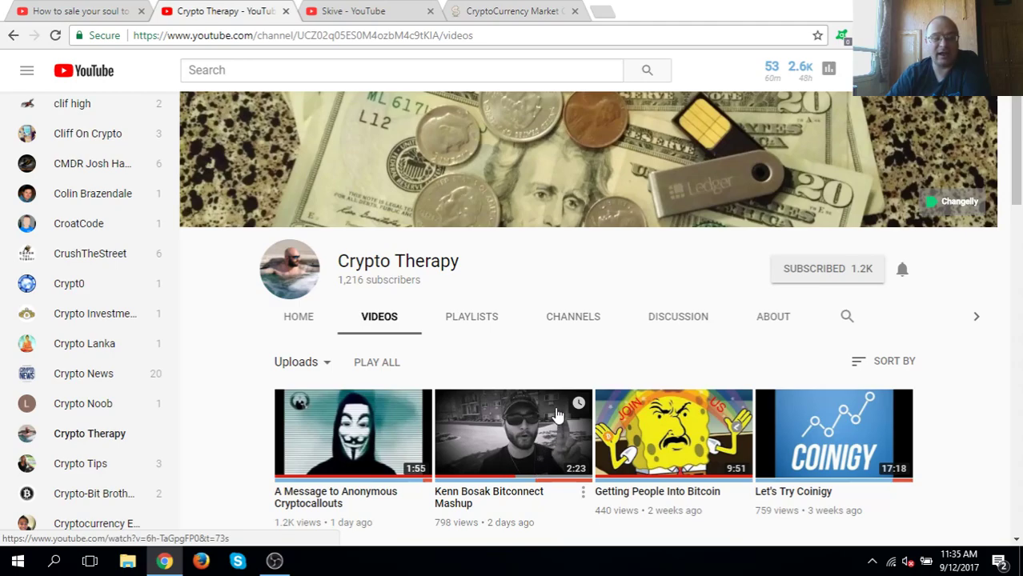
pyautogui.moveTo(528, 413)
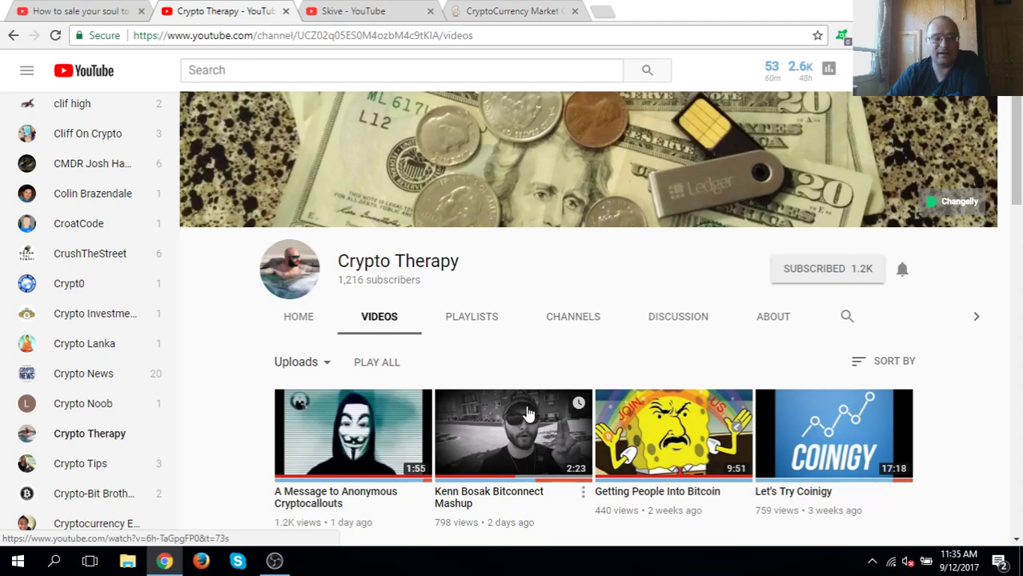
pyautogui.moveTo(515, 424)
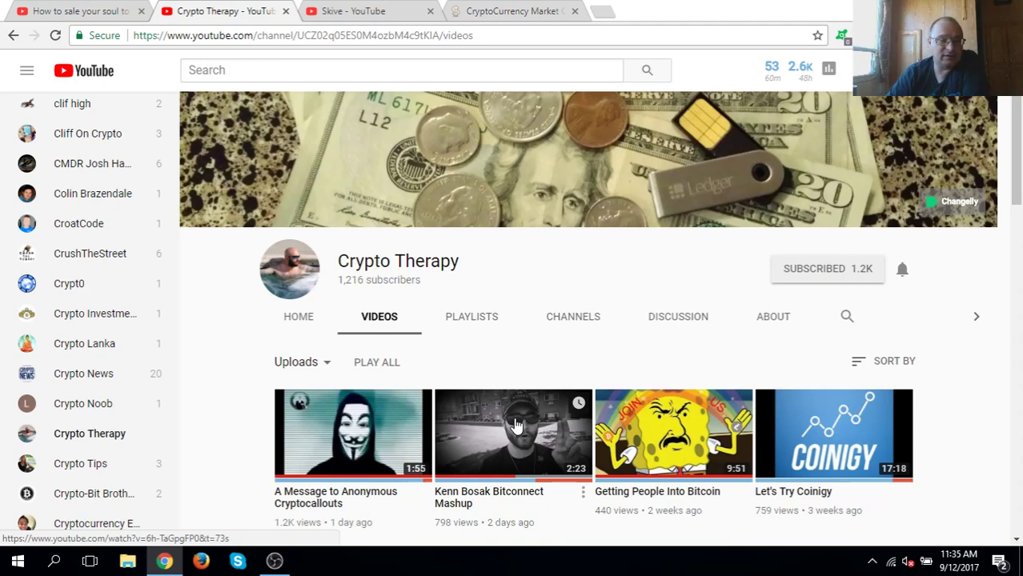
pyautogui.moveTo(518, 331)
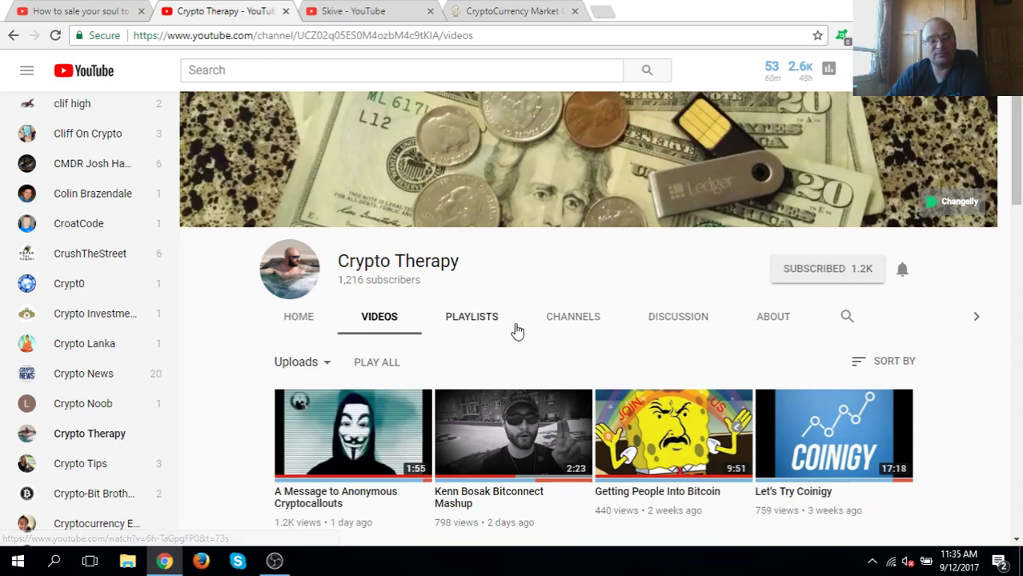
pyautogui.moveTo(550, 329)
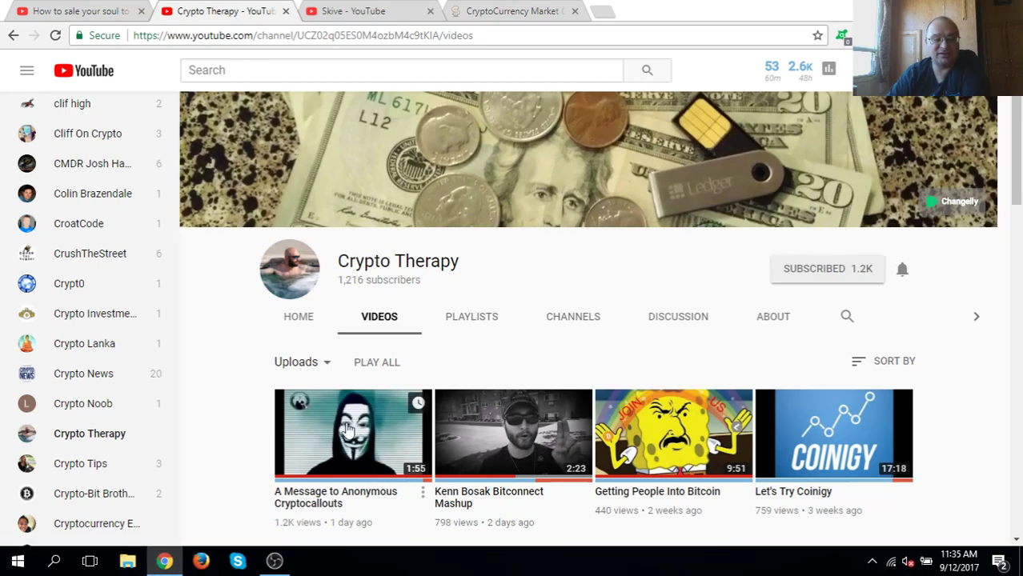
pyautogui.moveTo(346, 467)
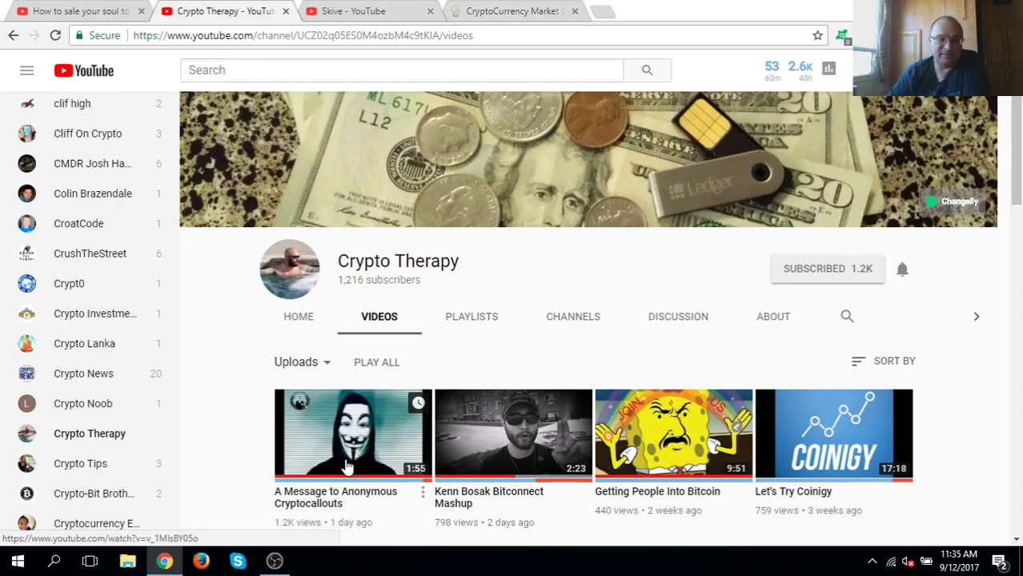
pyautogui.moveTo(252, 429)
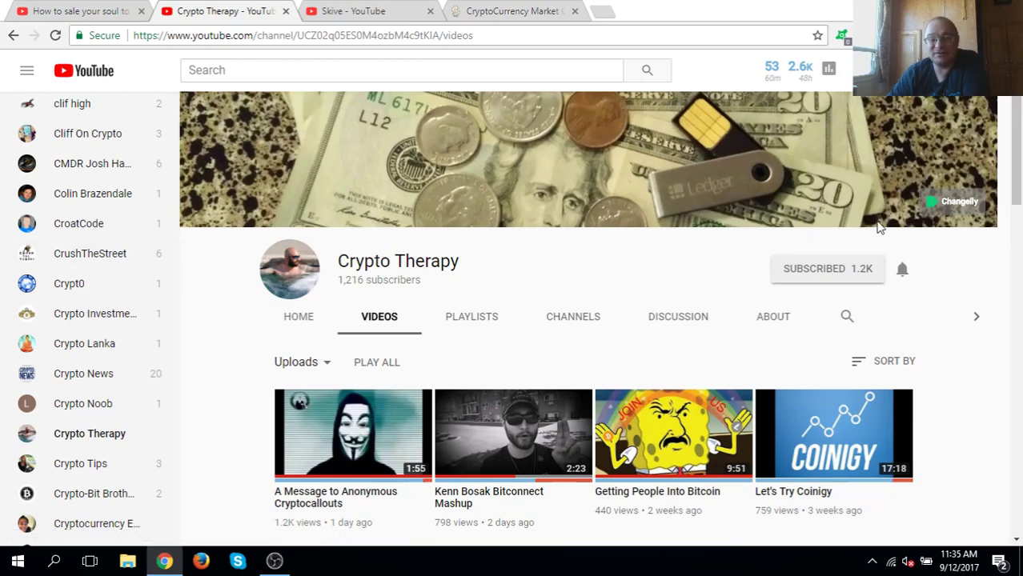
pyautogui.moveTo(1000, 269)
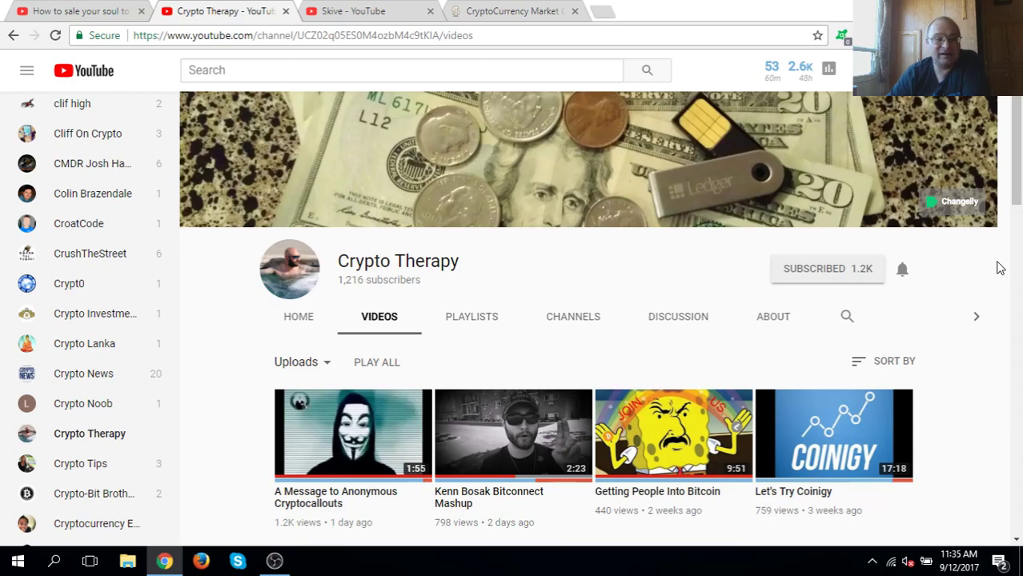